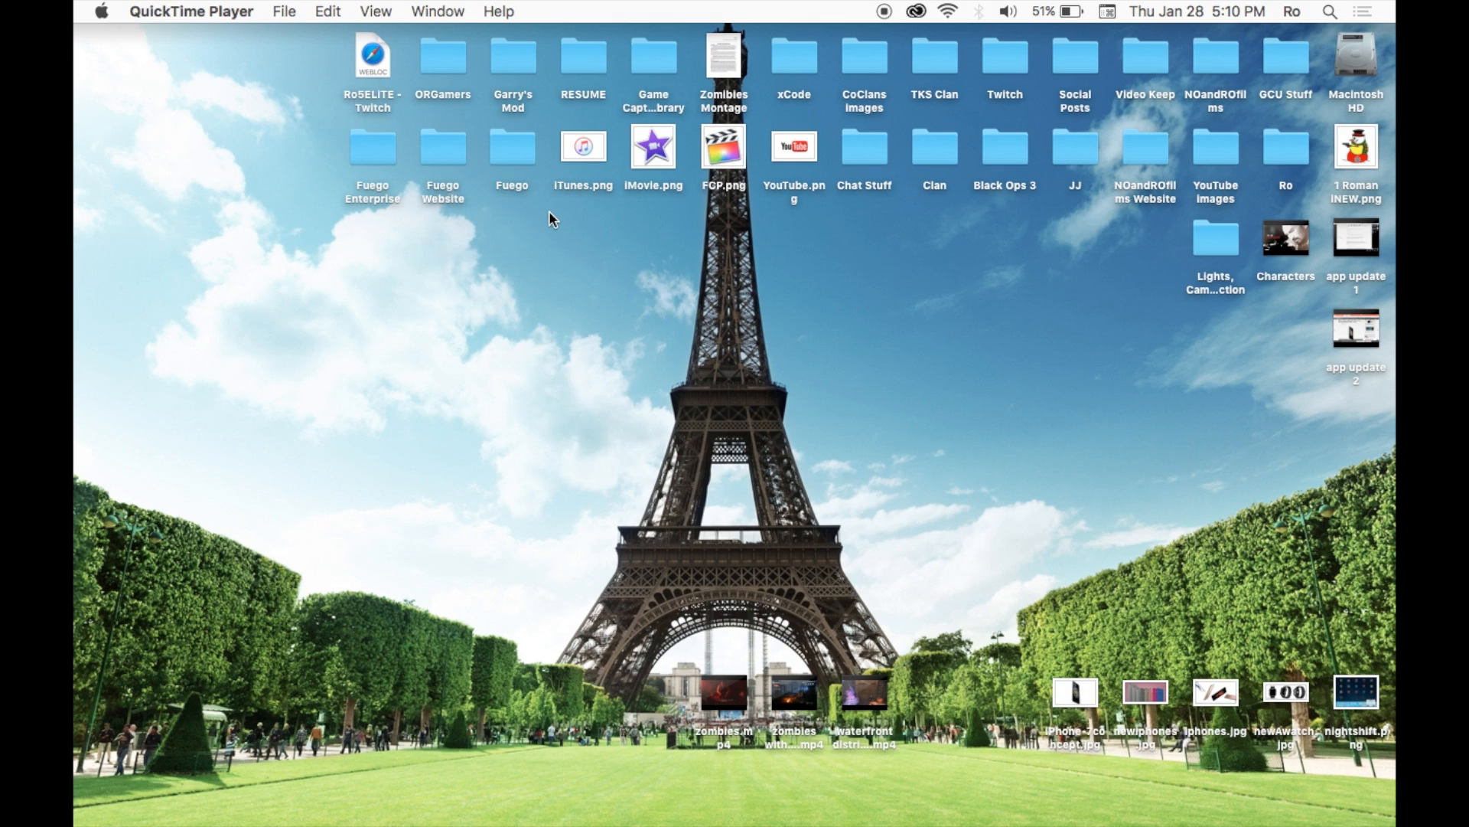
{"action": "mouse_move", "coordinate": [77, 193]}
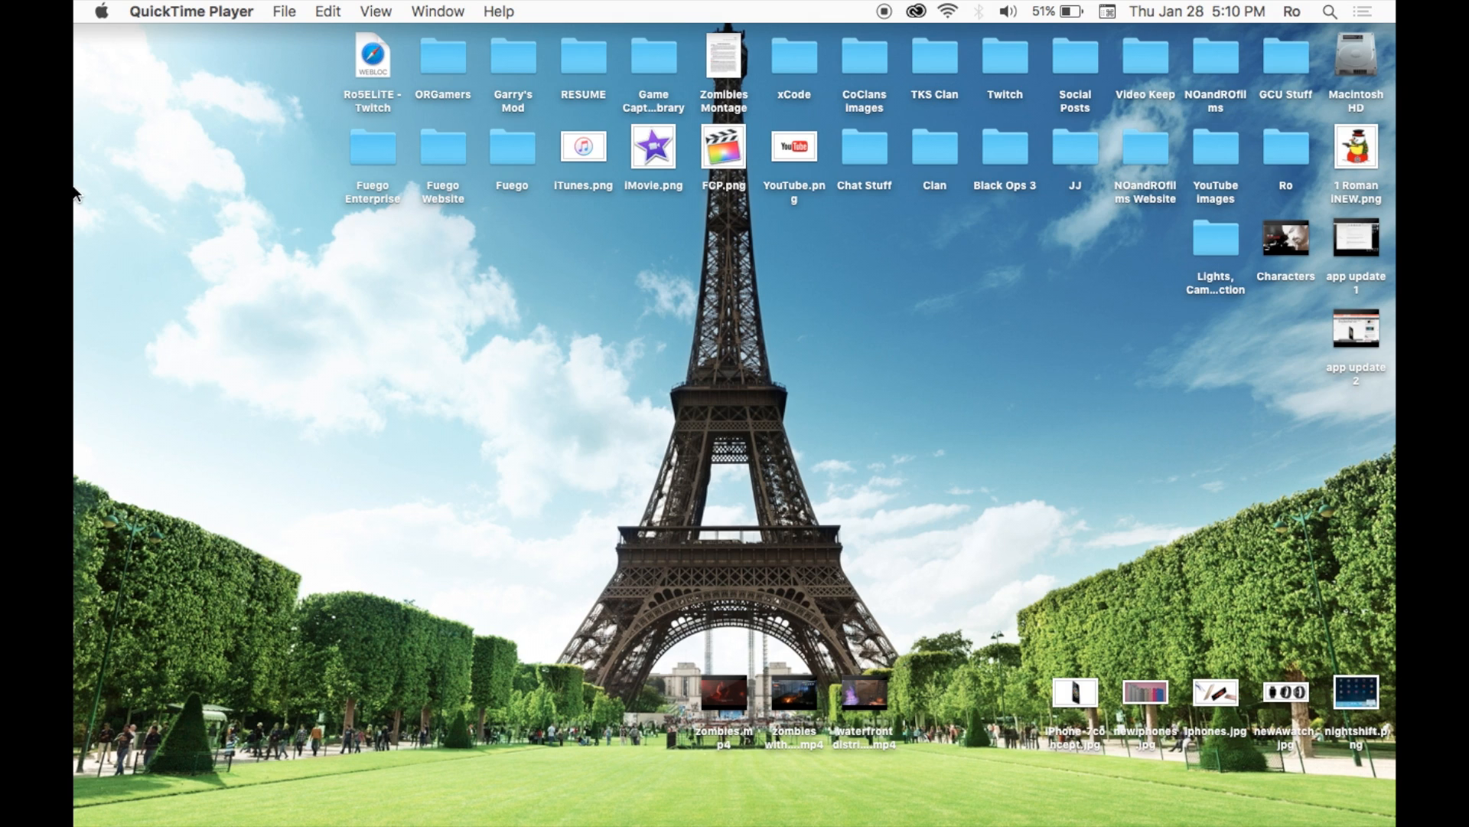
{"action": "mouse_move", "coordinate": [94, 136]}
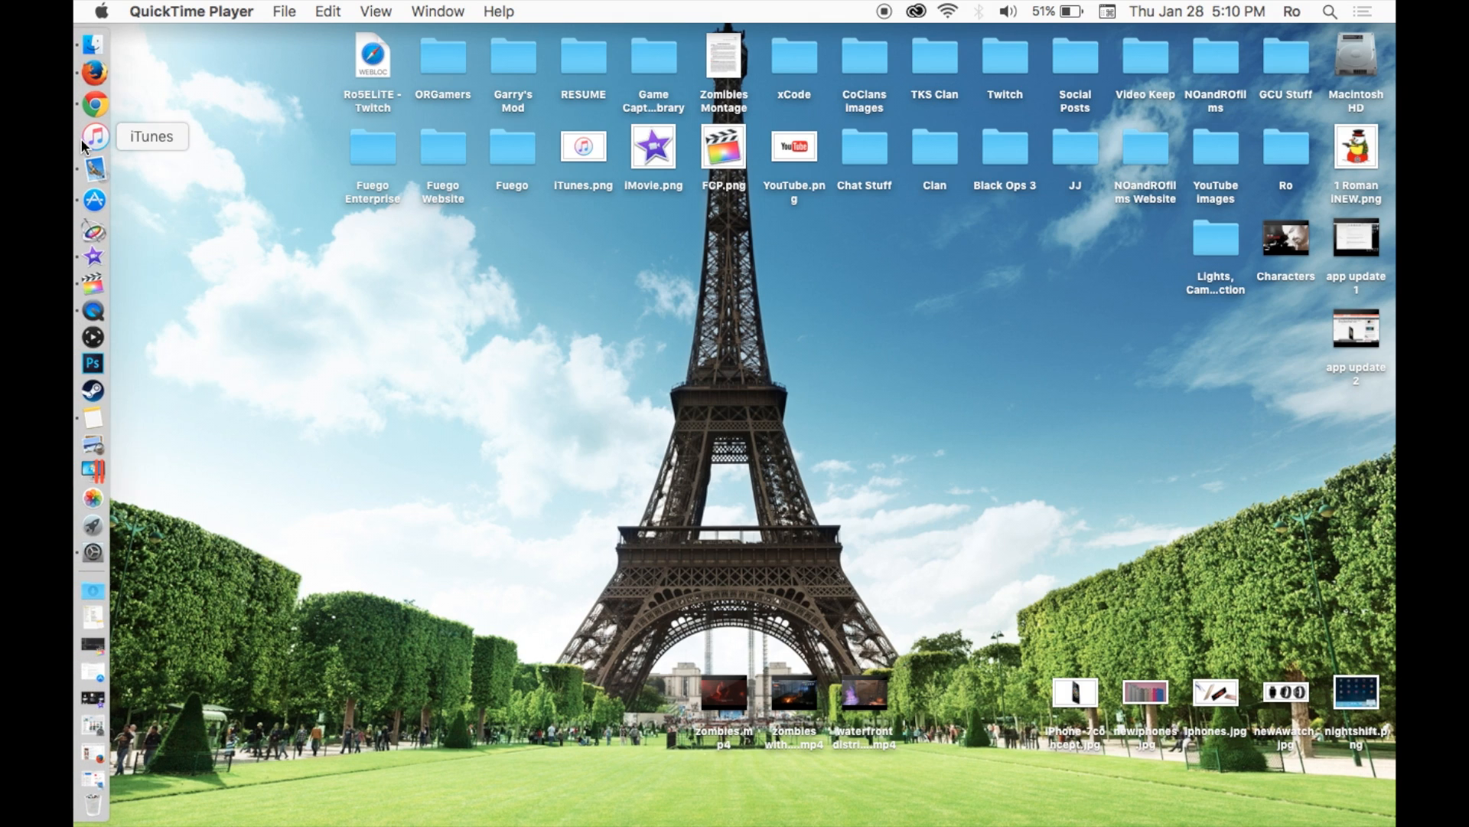
{"action": "mouse_move", "coordinate": [93, 191]}
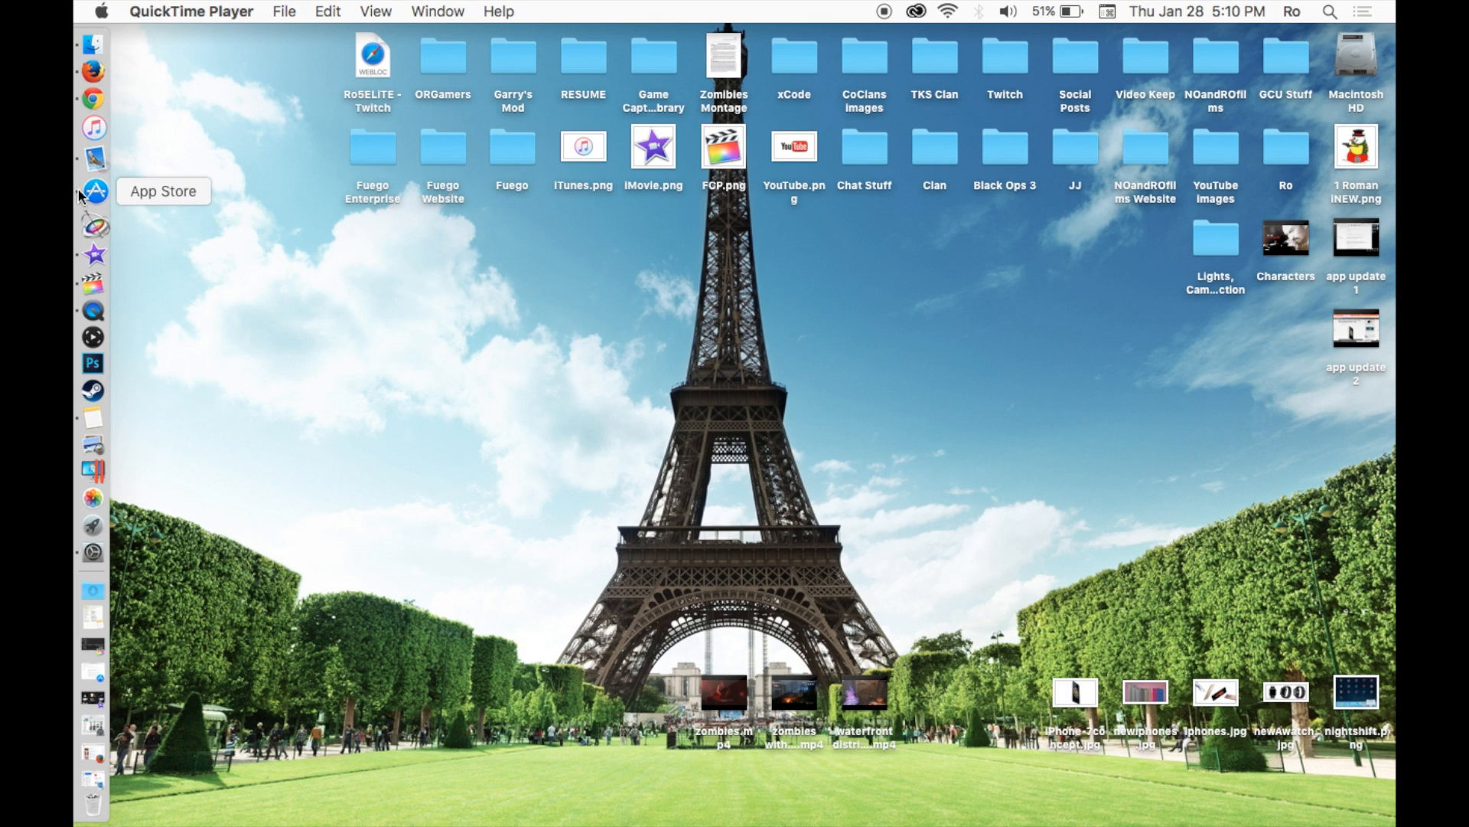
Launch App Store, view the Updates page listing iMovie 10.1.1, and refresh the installed-updates list
{"action": "left_click", "coordinate": [91, 195]}
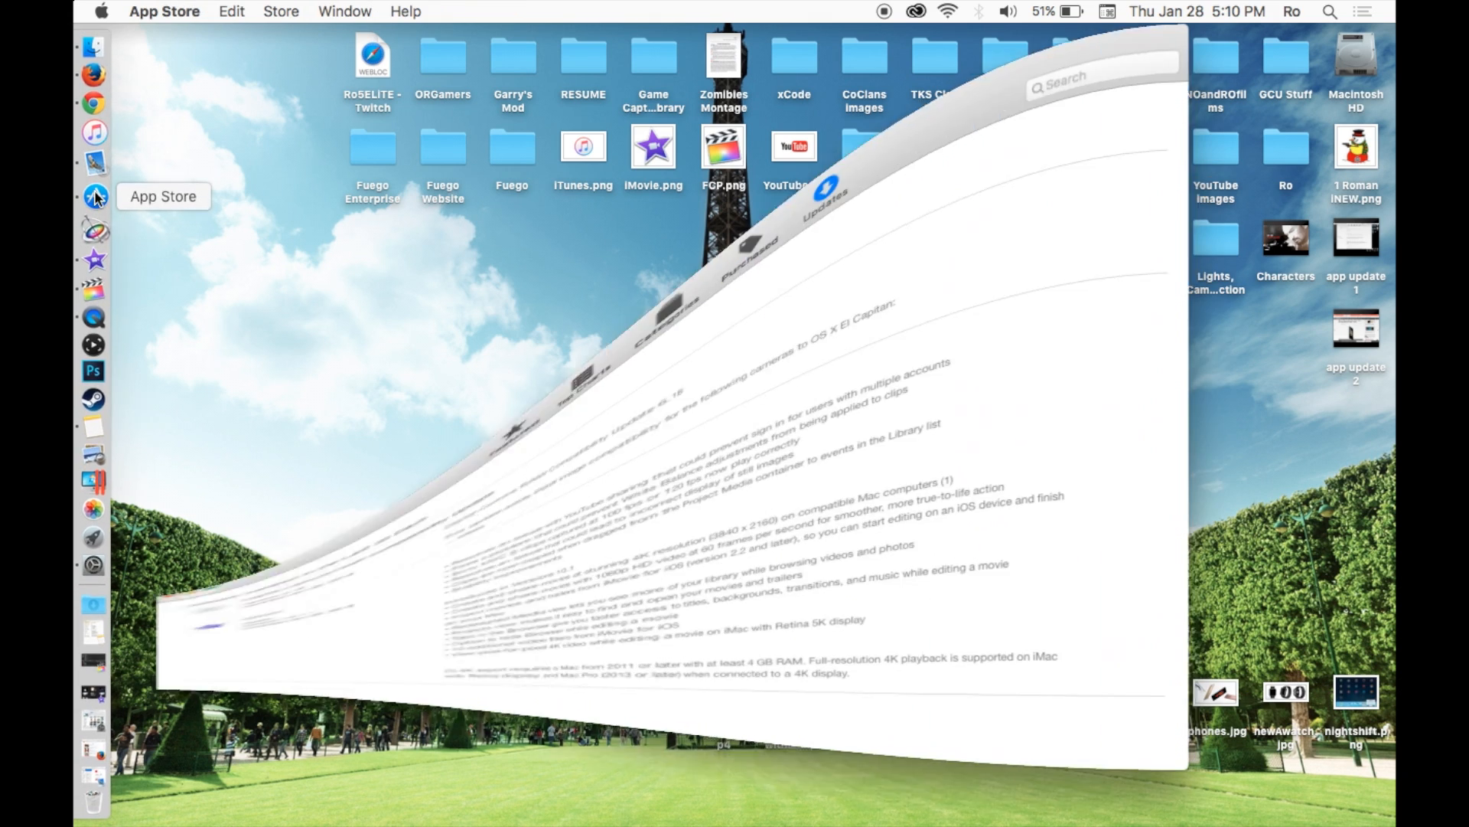
{"action": "left_click", "coordinate": [94, 196]}
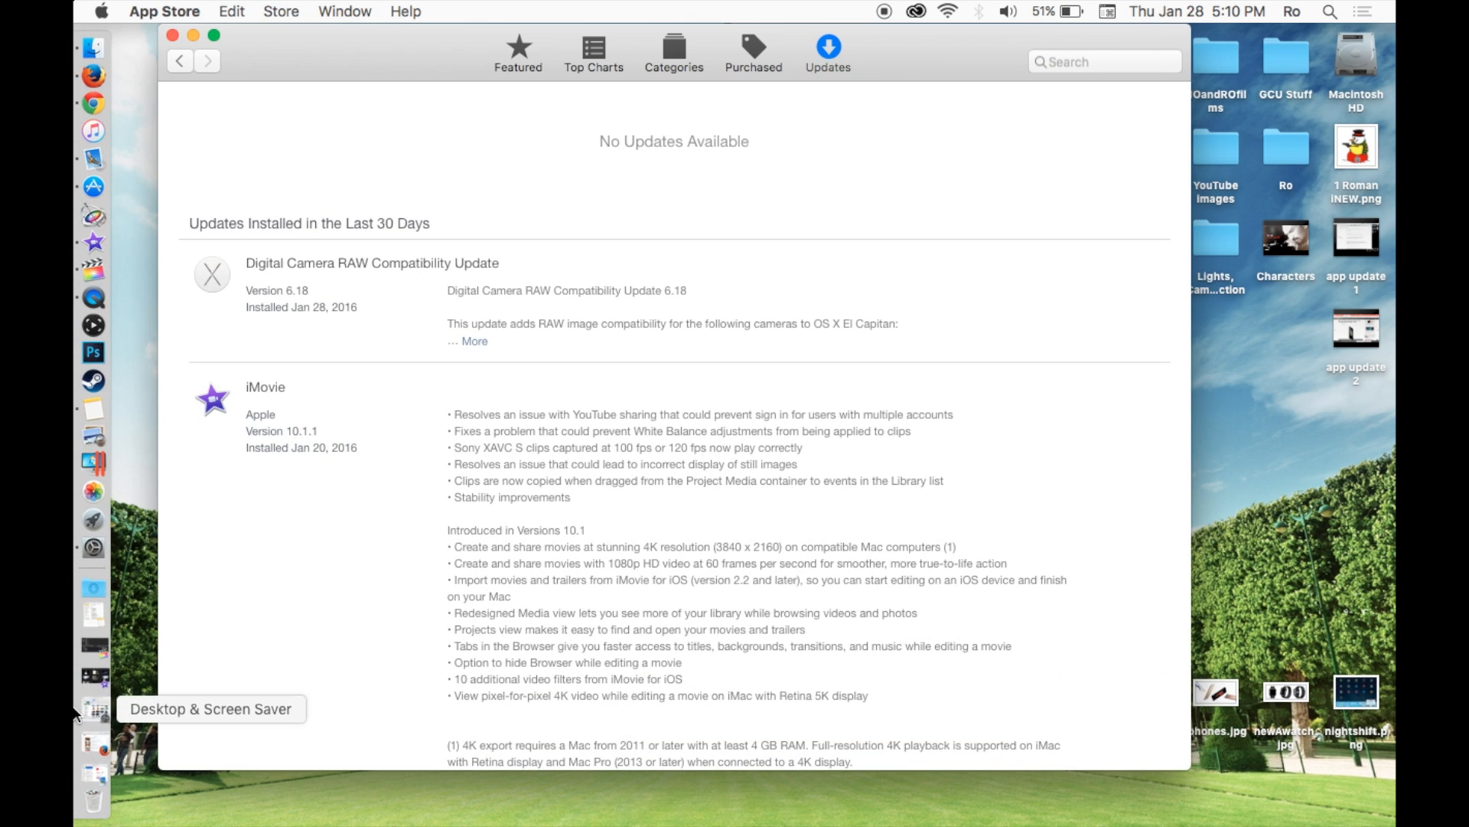
{"action": "mouse_move", "coordinate": [93, 680]}
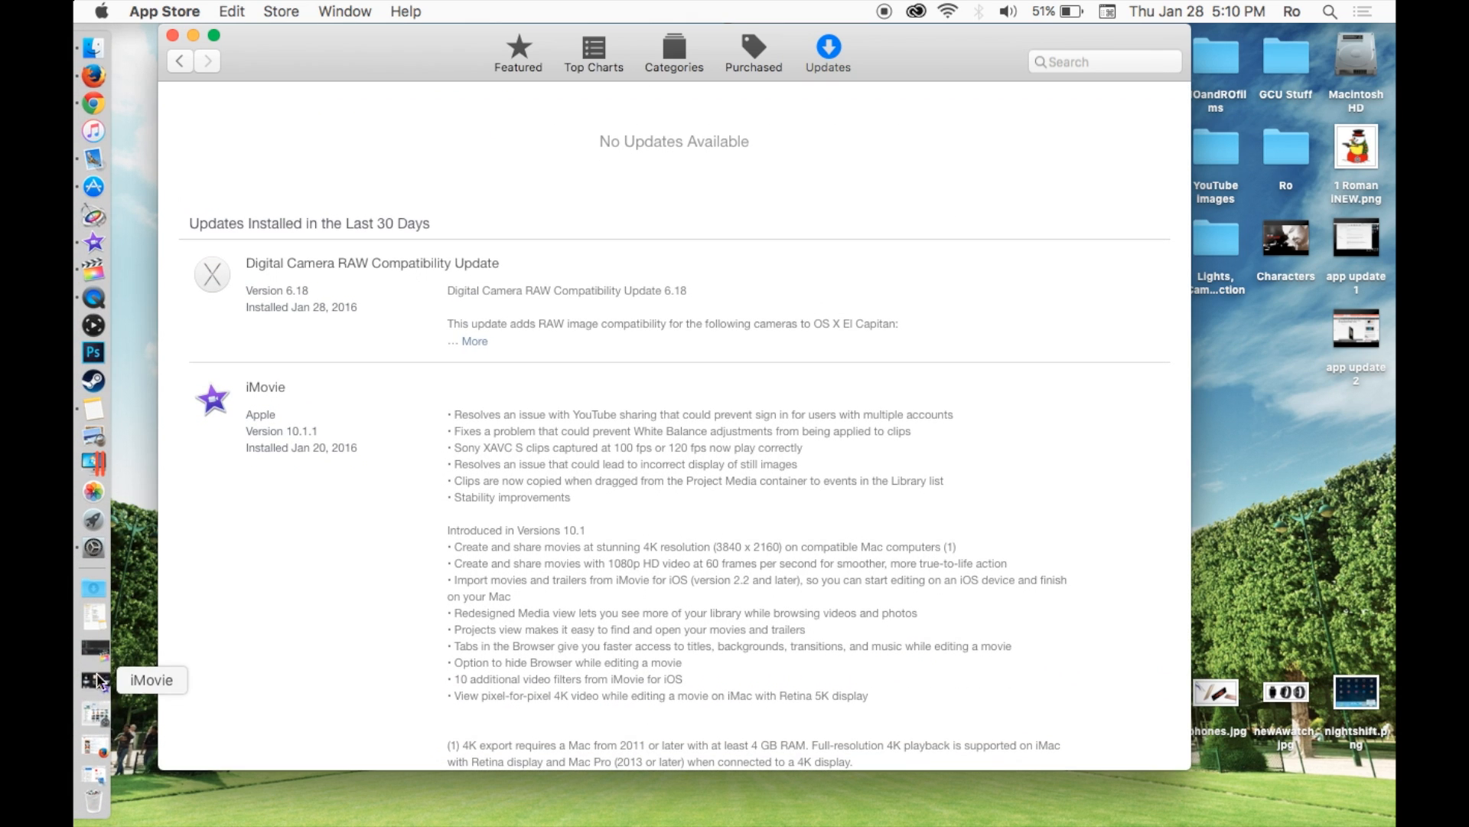
{"action": "scroll", "scroll_direction": "down", "scroll_amount": 3}
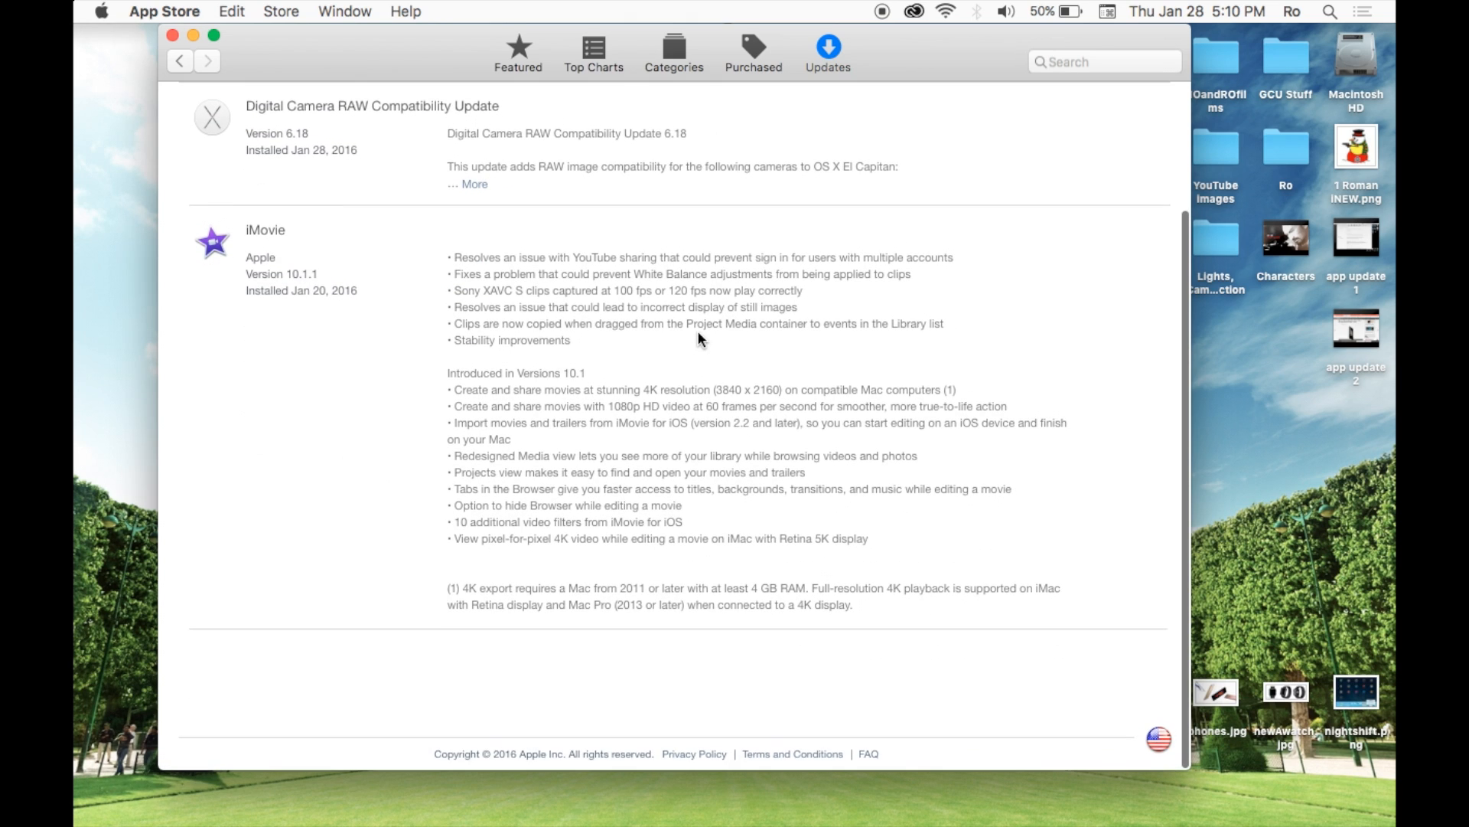
{"action": "mouse_move", "coordinate": [467, 270]}
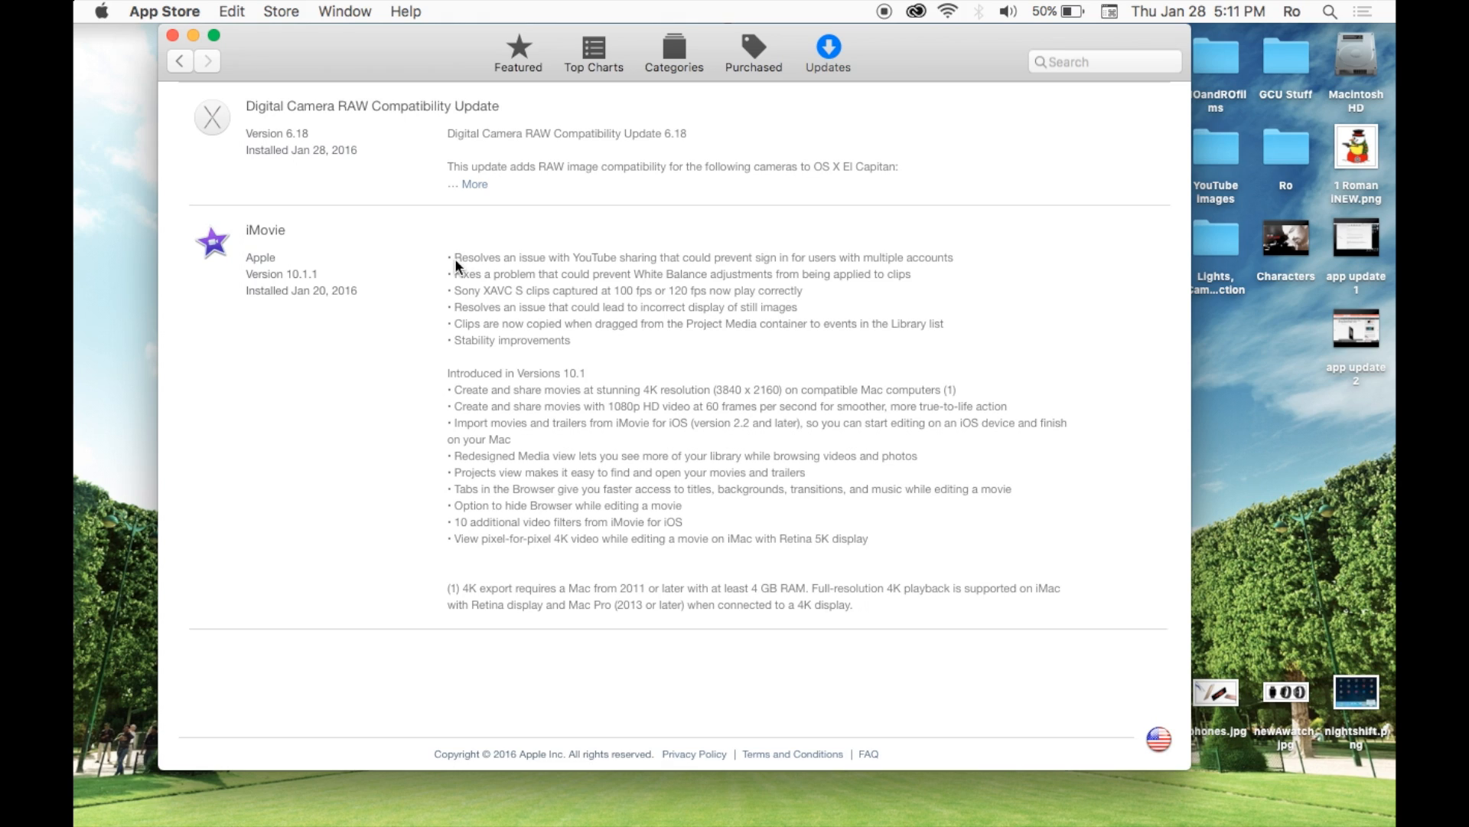
{"action": "mouse_move", "coordinate": [291, 264]}
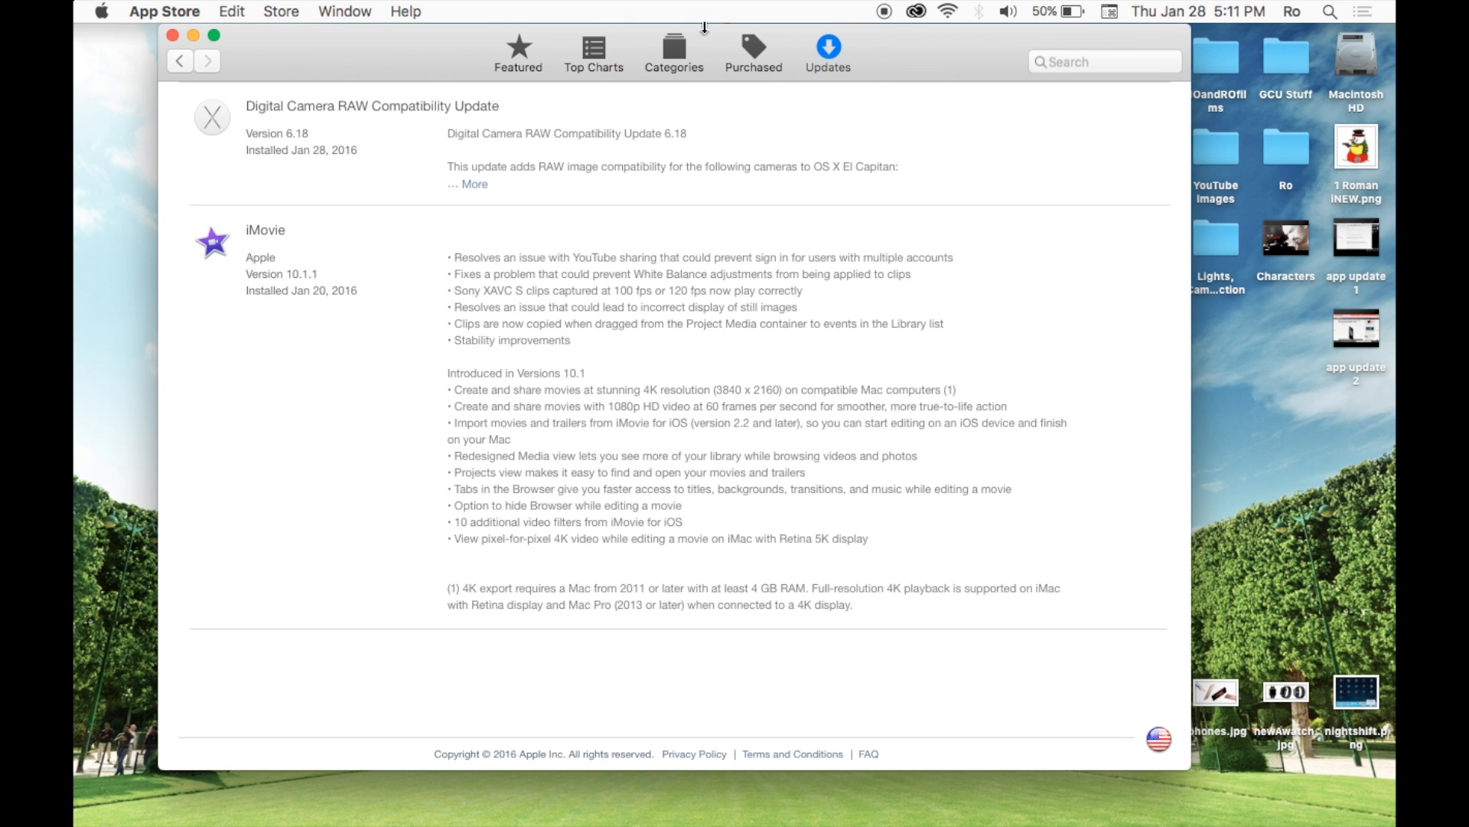
{"action": "left_click", "coordinate": [827, 54]}
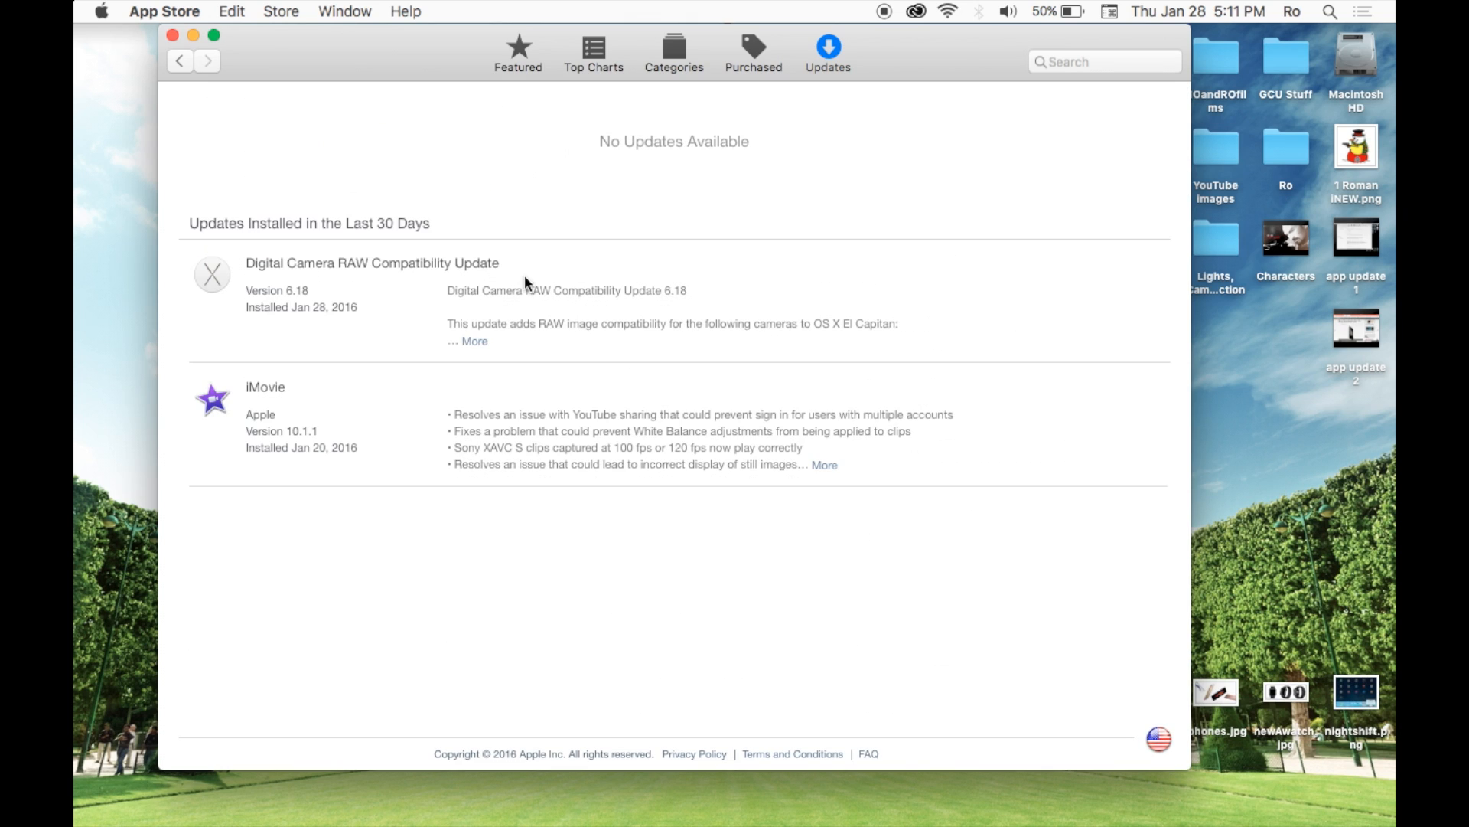
{"action": "mouse_move", "coordinate": [833, 473]}
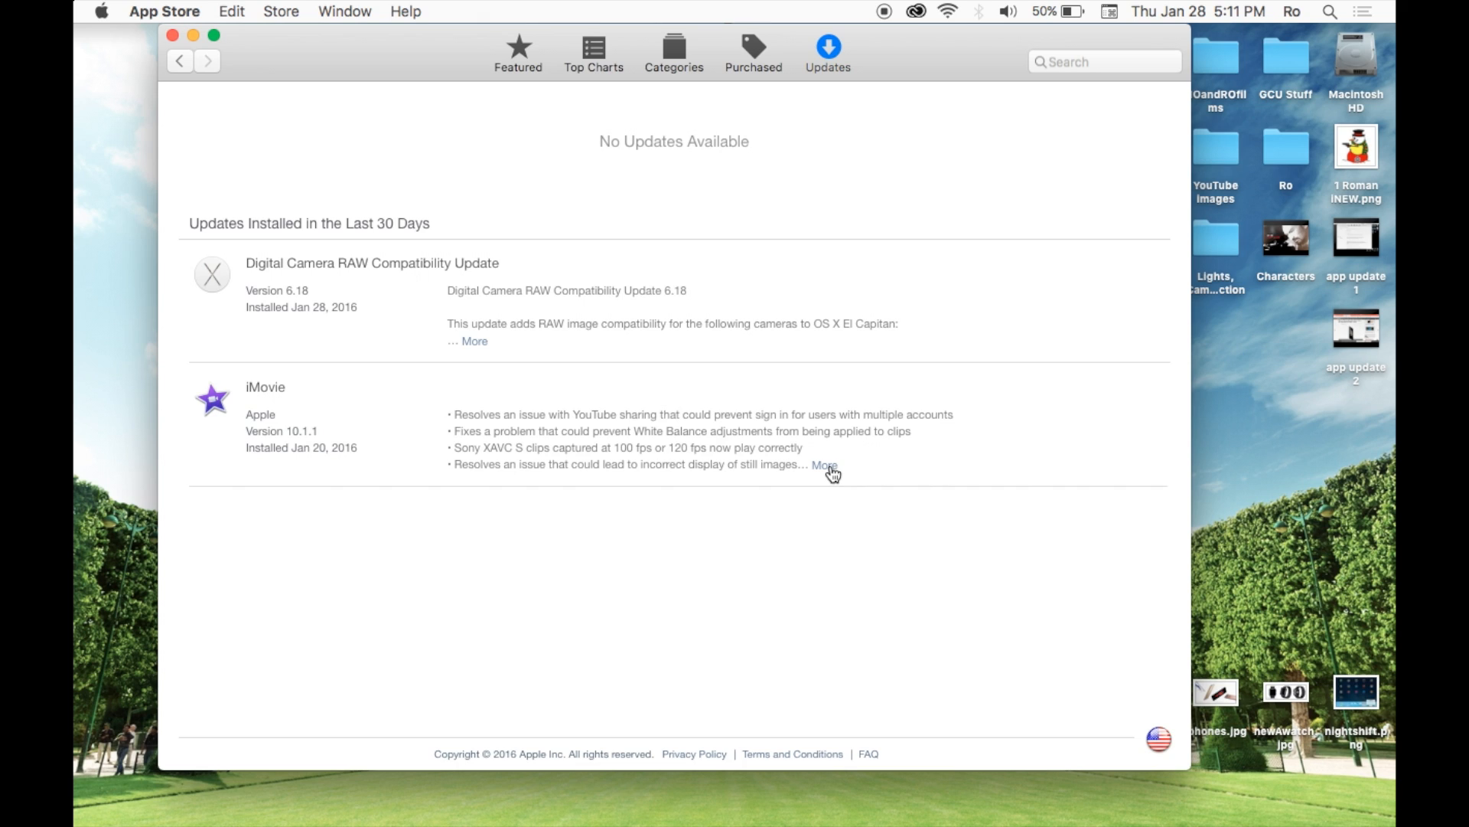
Expand the full iMovie 10.1.1 release notes under Updates Installed in the Last 30 Days
{"action": "left_click", "coordinate": [824, 466]}
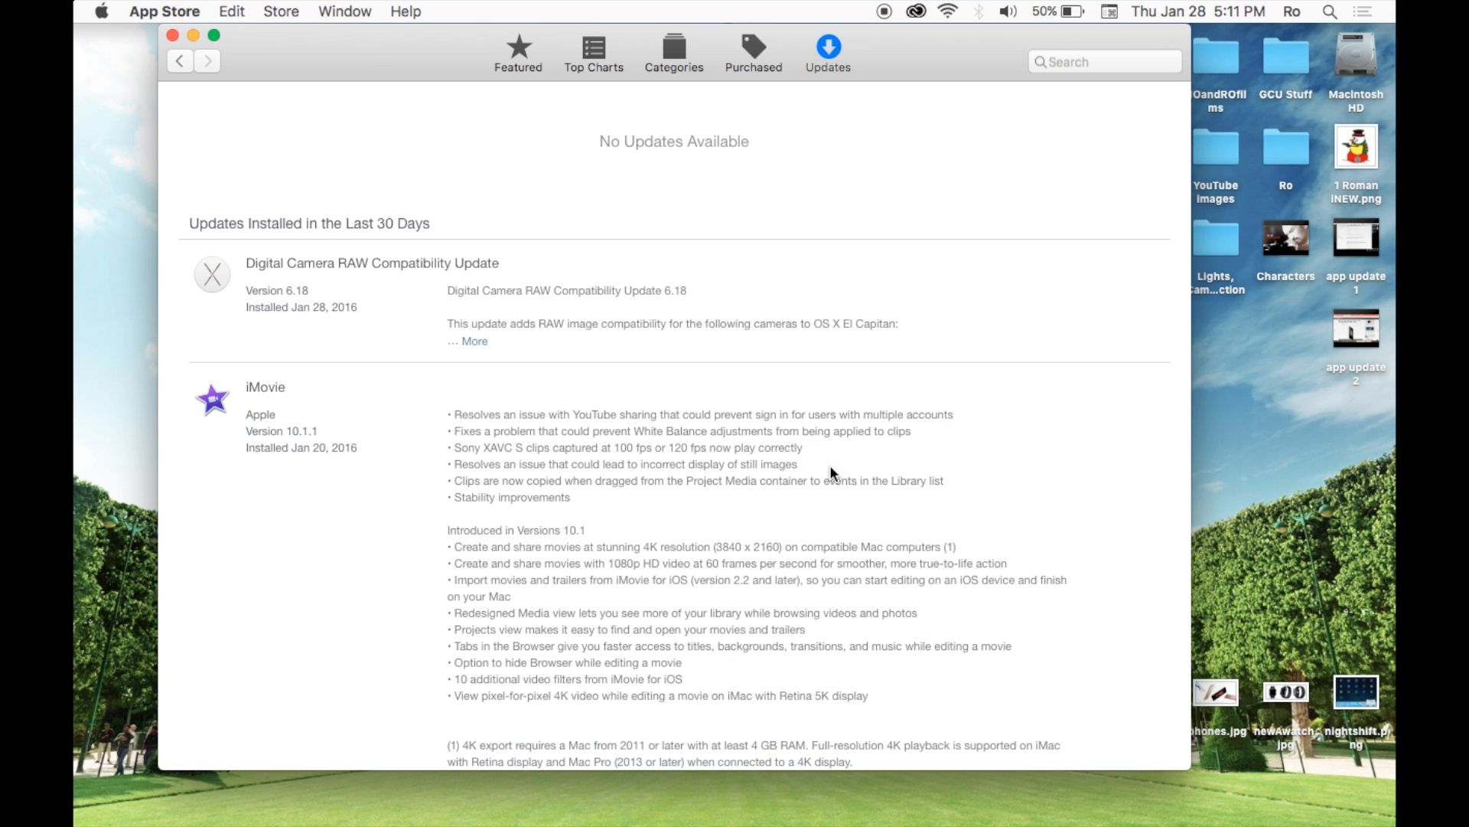
{"action": "mouse_move", "coordinate": [920, 424]}
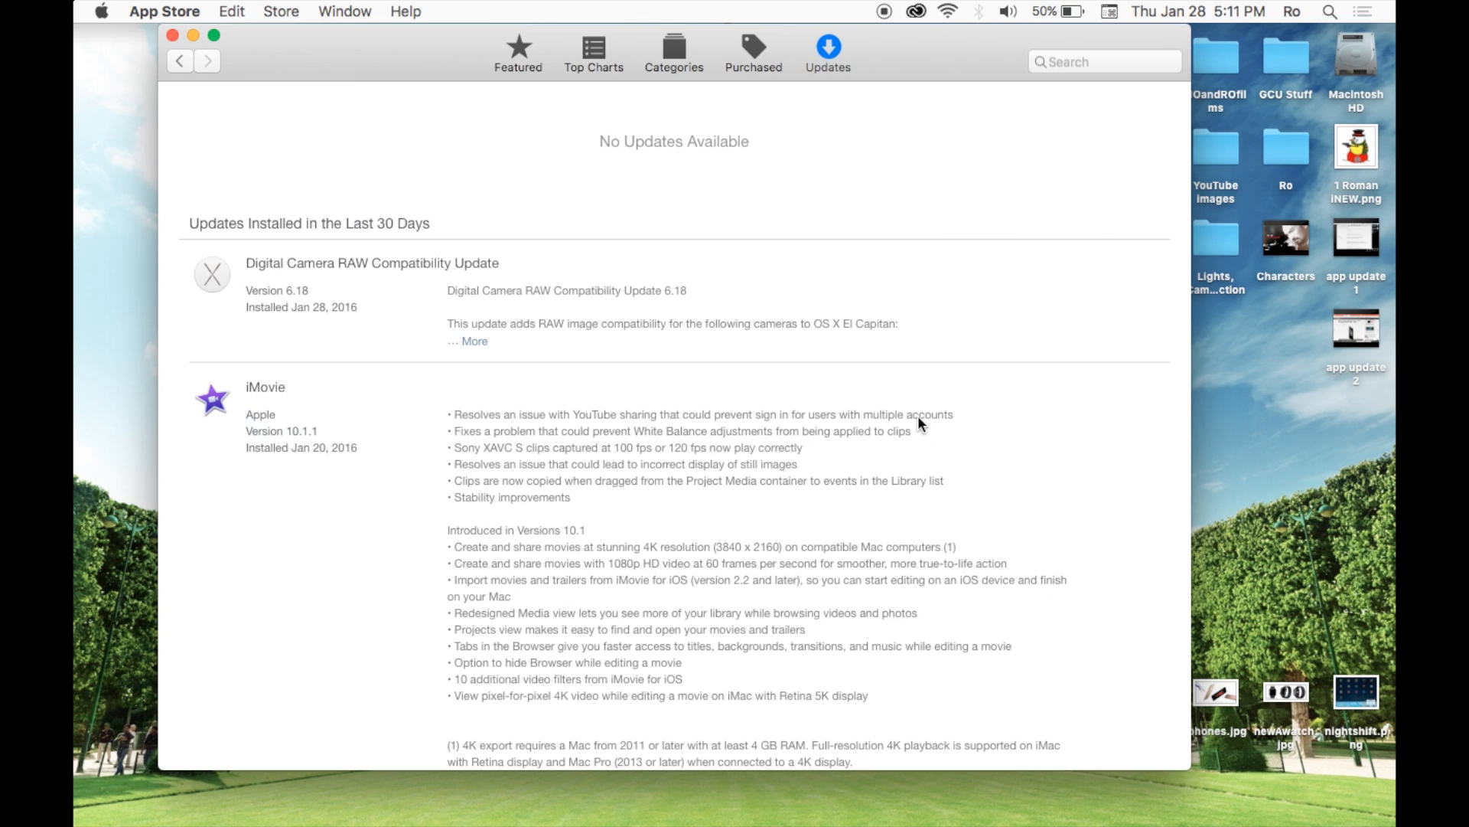
{"action": "mouse_move", "coordinate": [946, 424]}
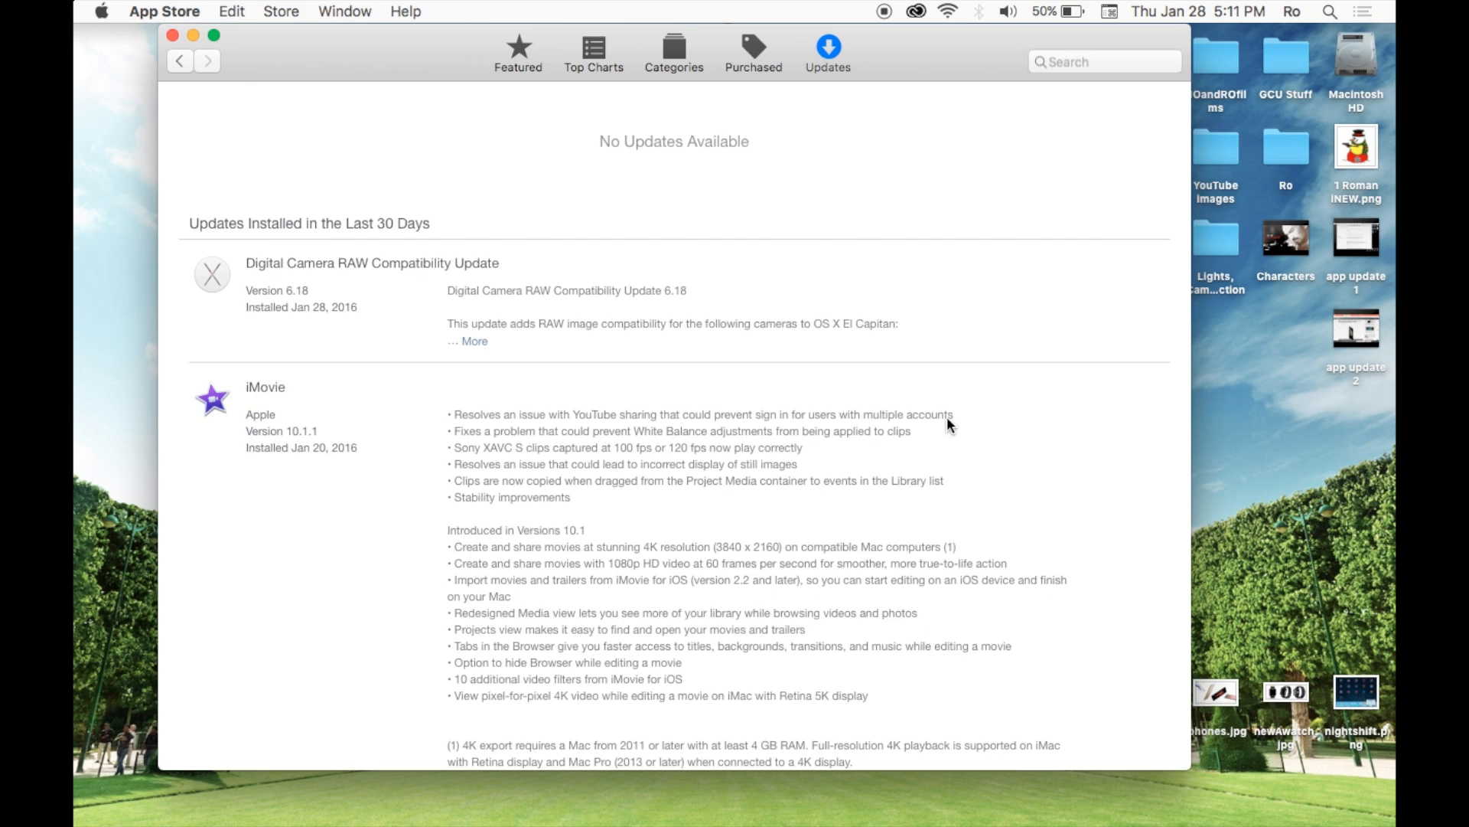
{"action": "mouse_move", "coordinate": [767, 412]}
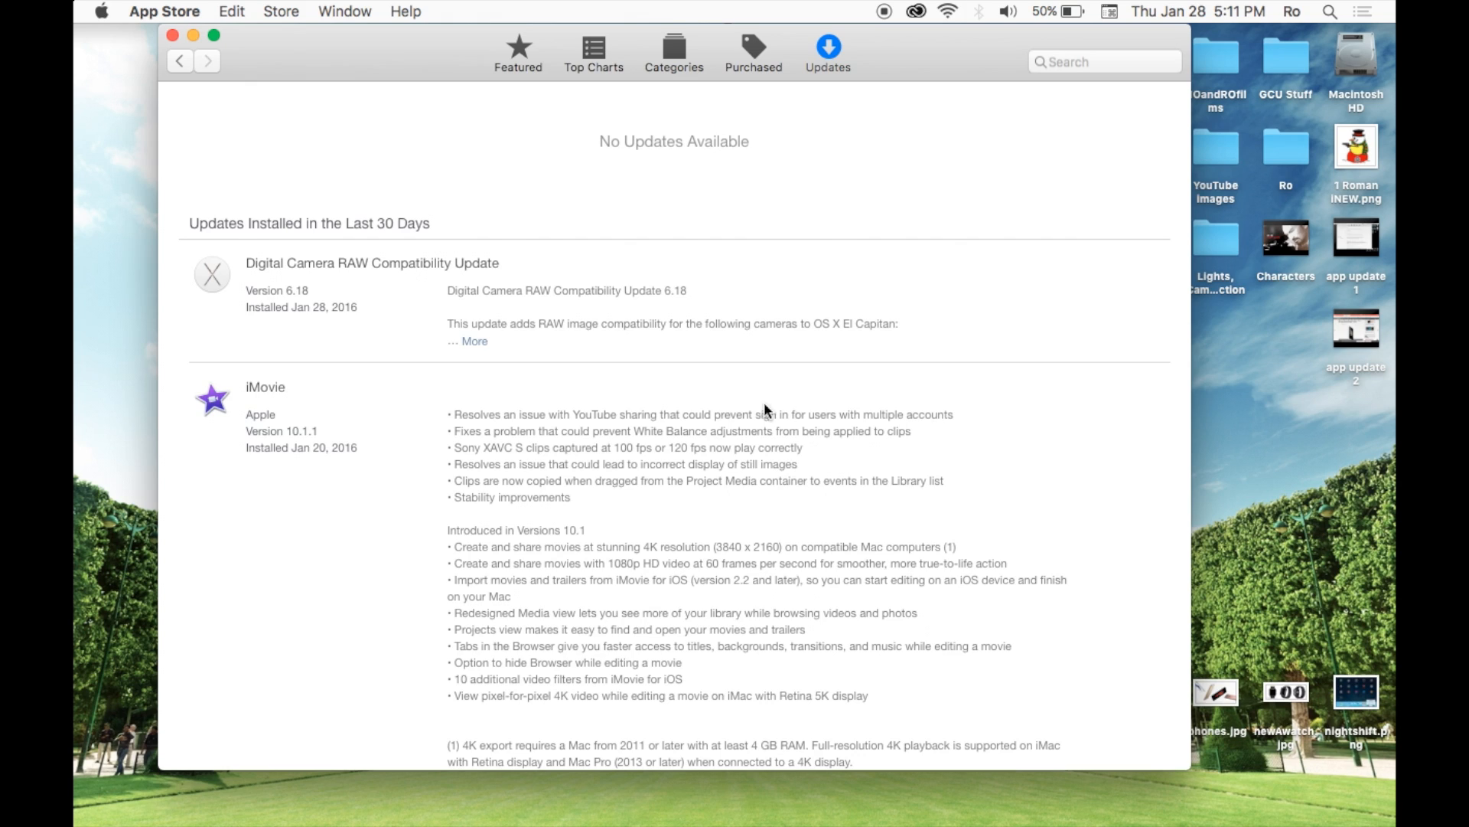
{"action": "mouse_move", "coordinate": [690, 456]}
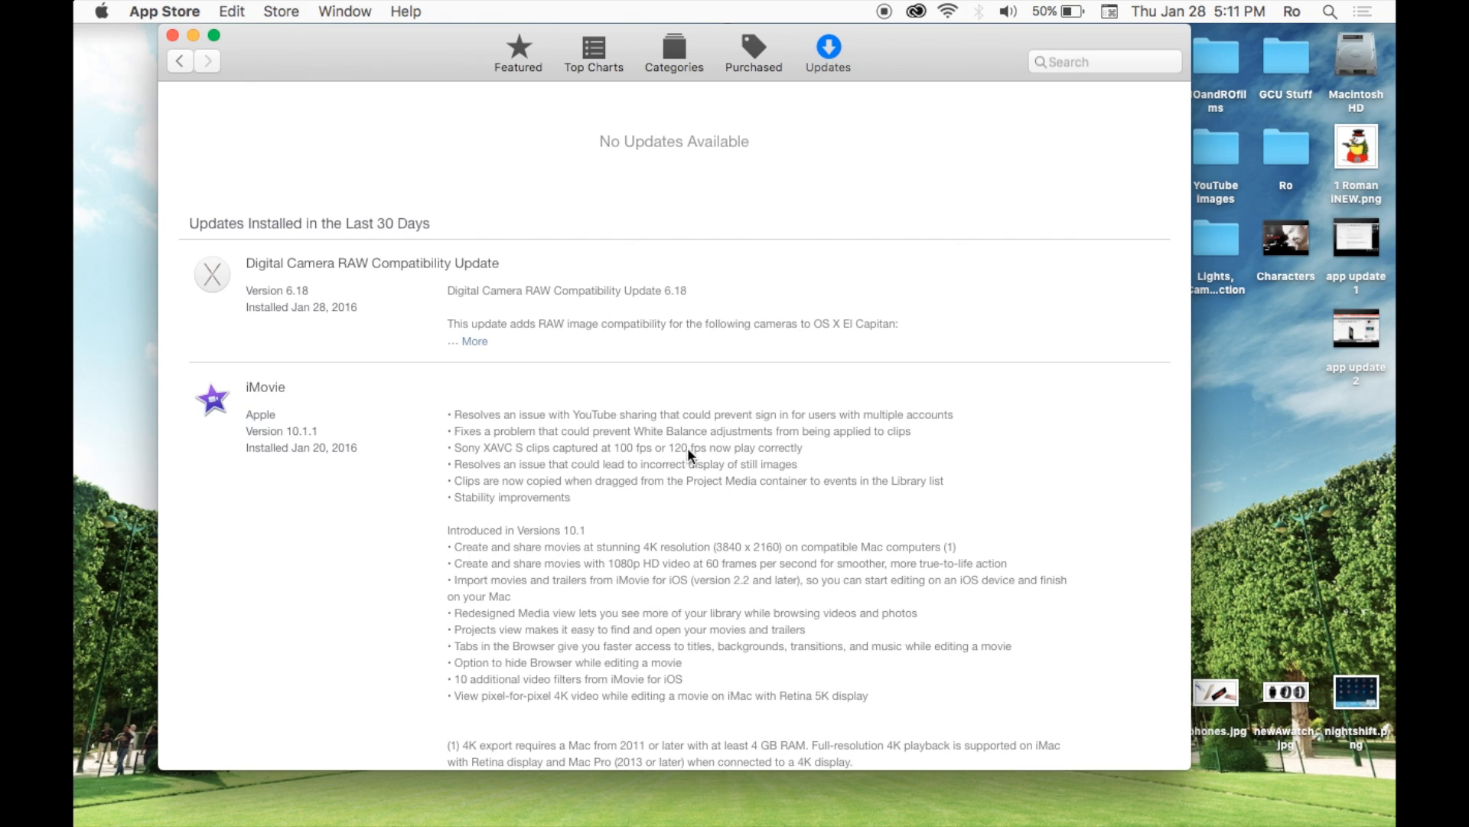
{"action": "mouse_move", "coordinate": [878, 453]}
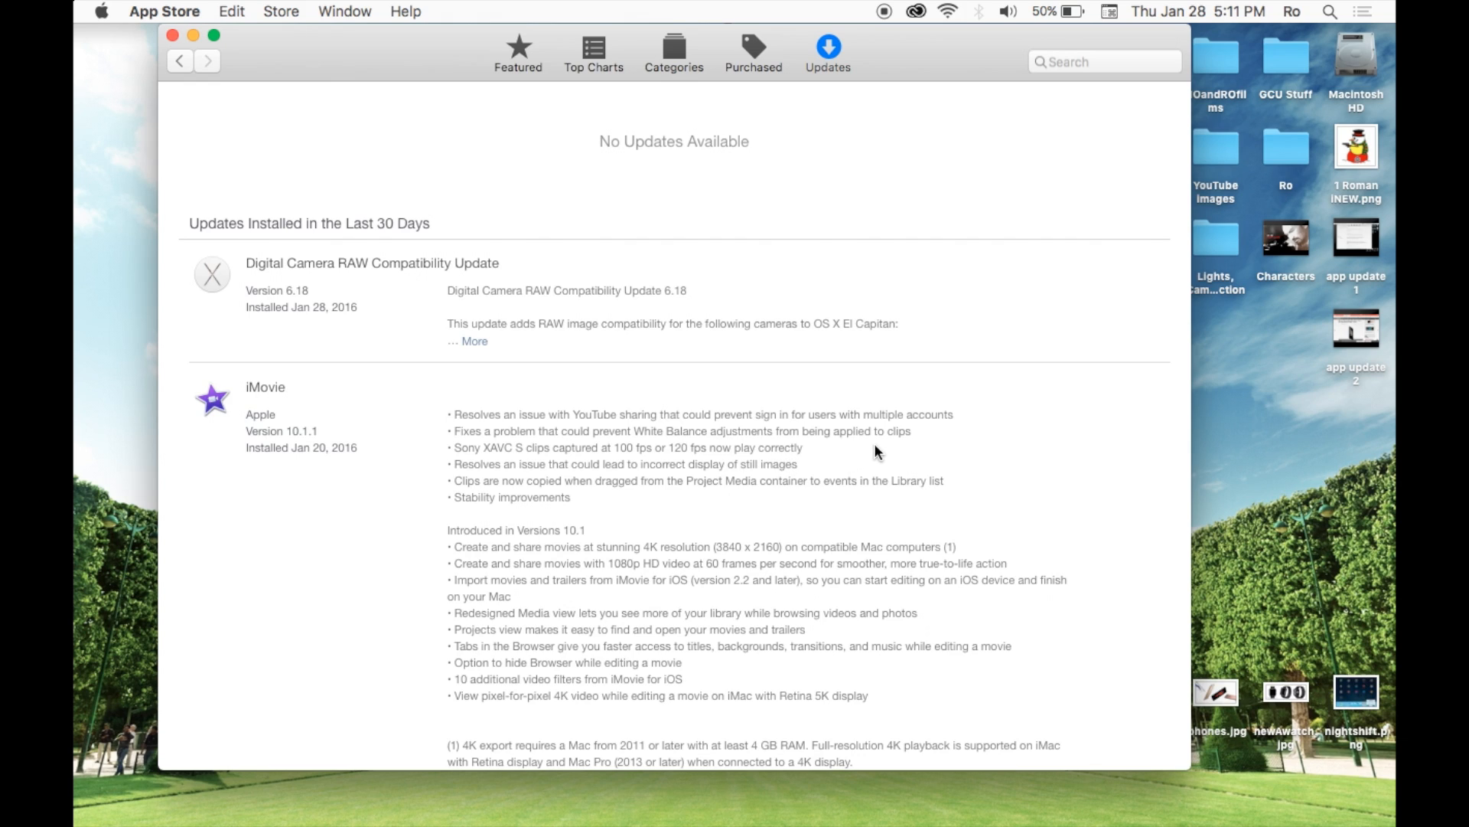
{"action": "mouse_move", "coordinate": [953, 443]}
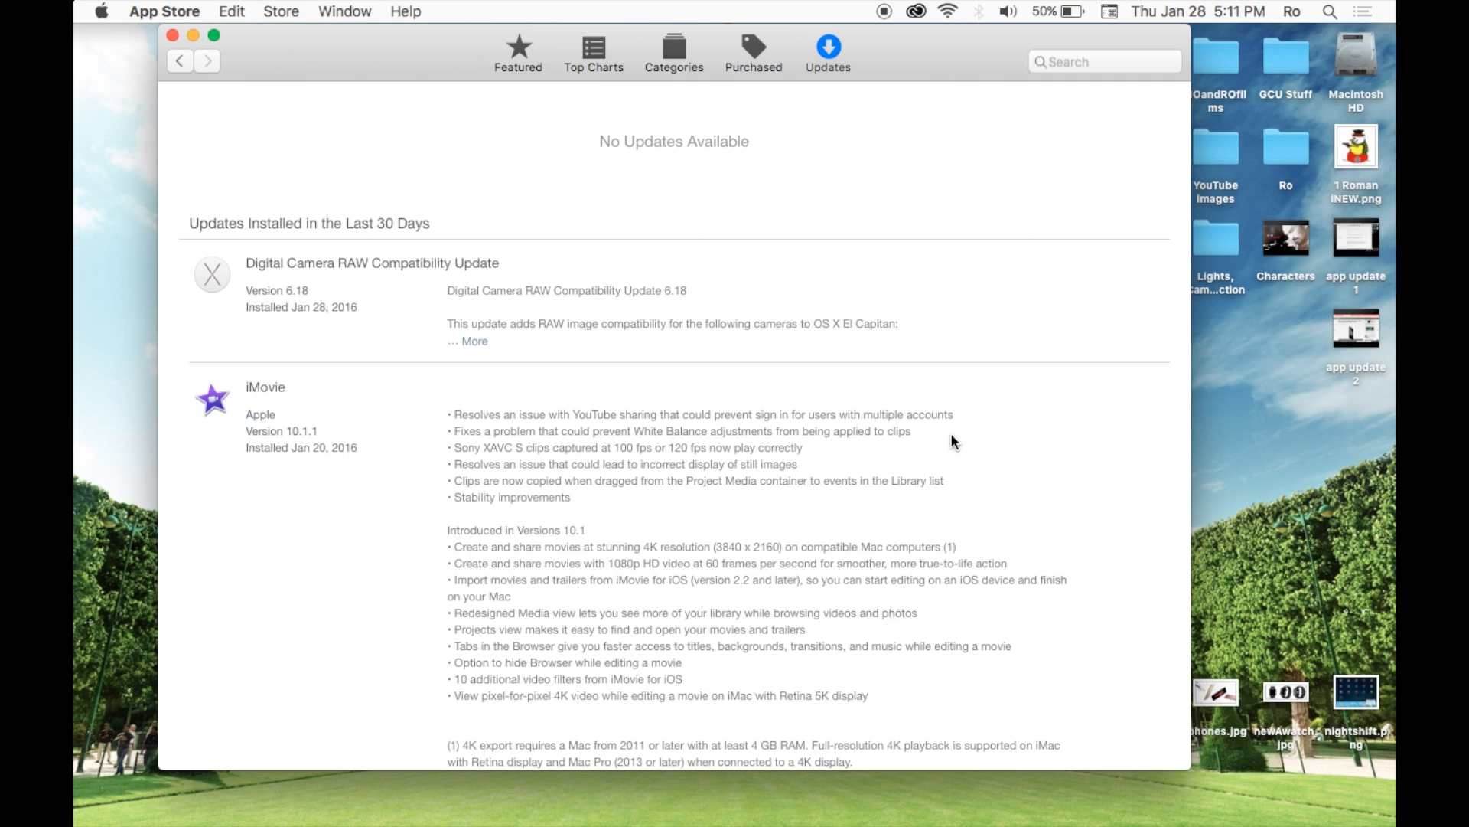
{"action": "mouse_move", "coordinate": [913, 461]}
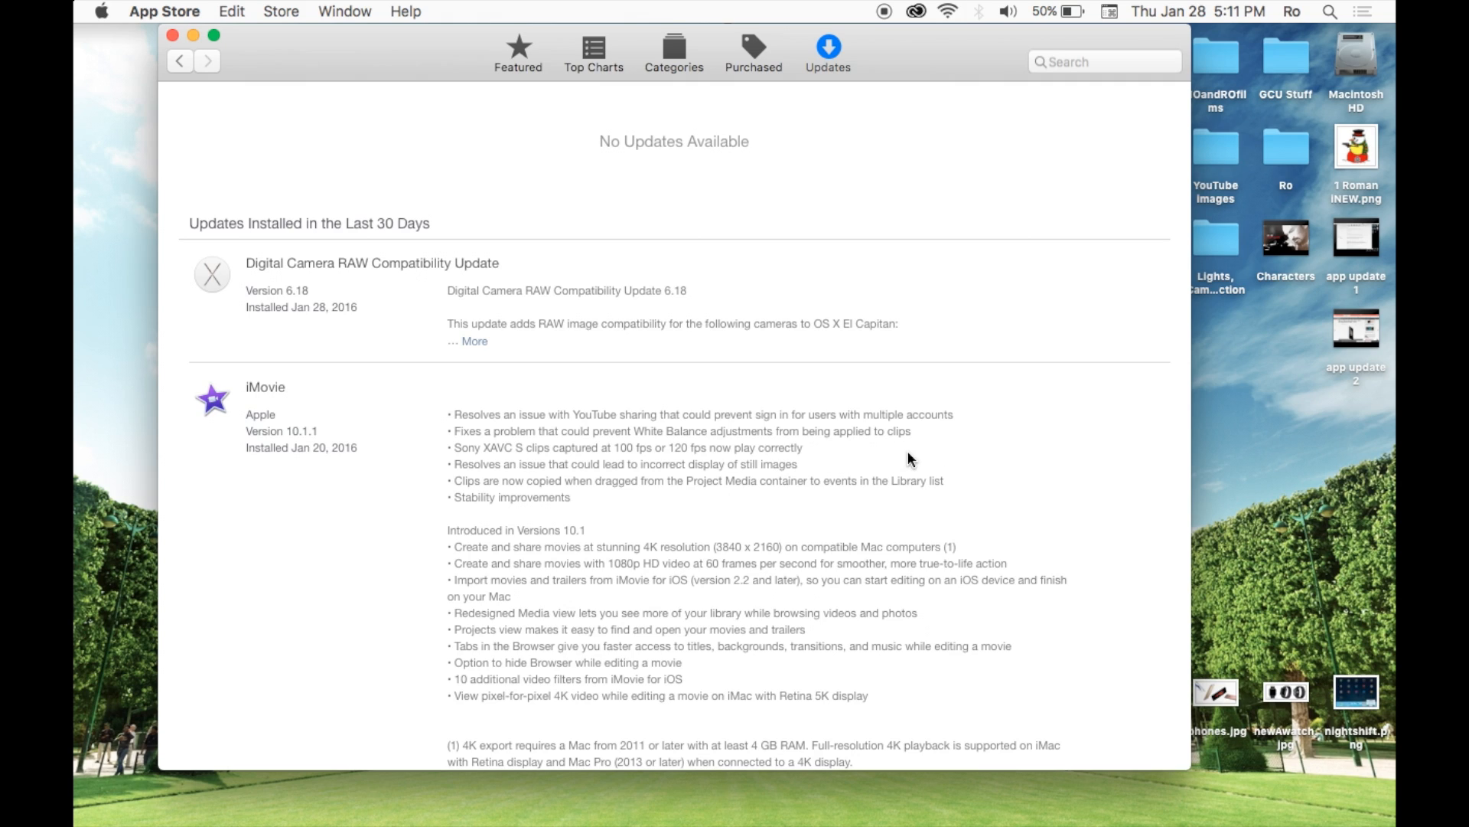
{"action": "mouse_move", "coordinate": [634, 478]}
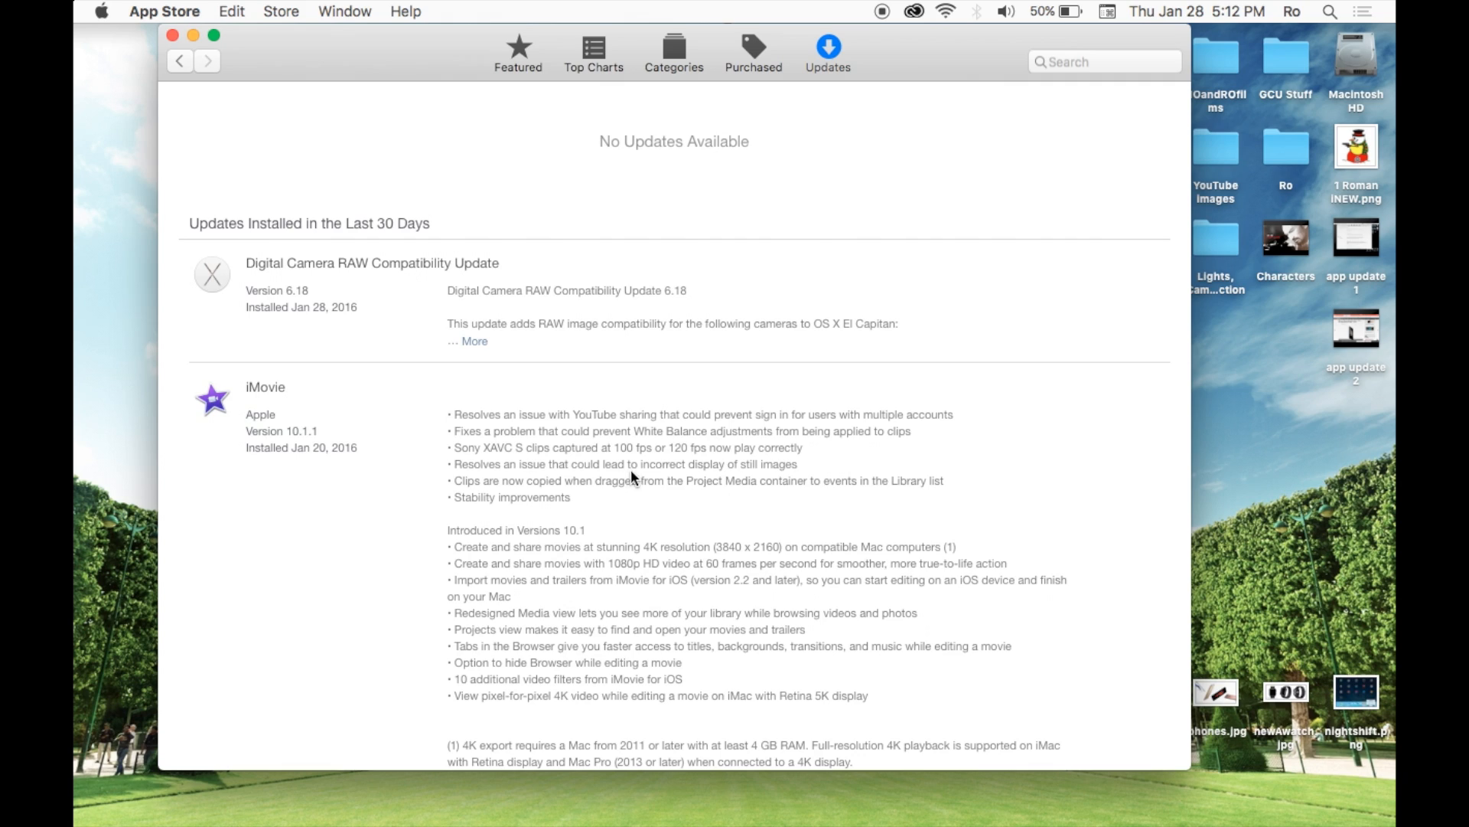
{"action": "mouse_move", "coordinate": [835, 473]}
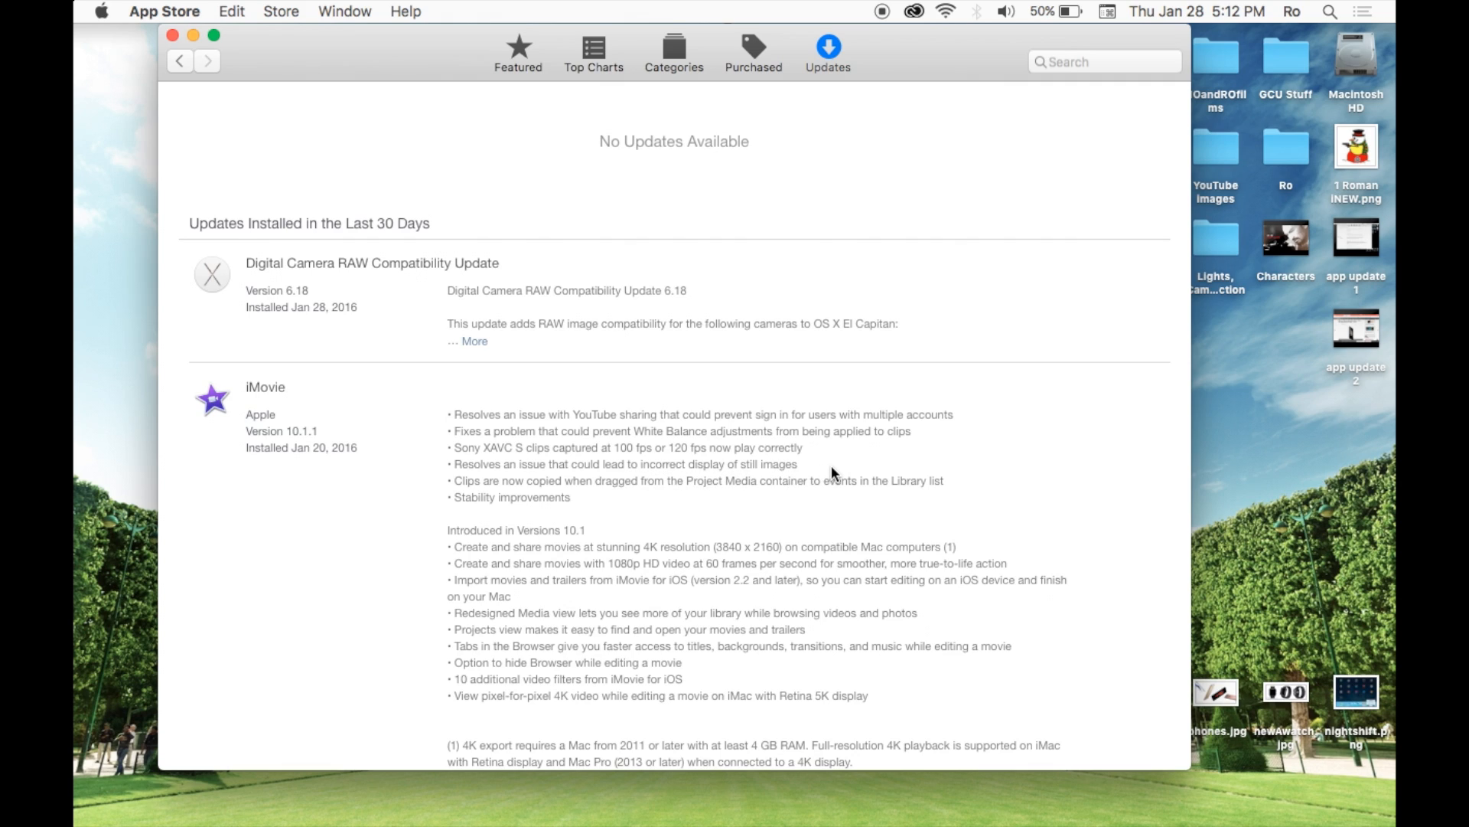
{"action": "mouse_move", "coordinate": [820, 473]}
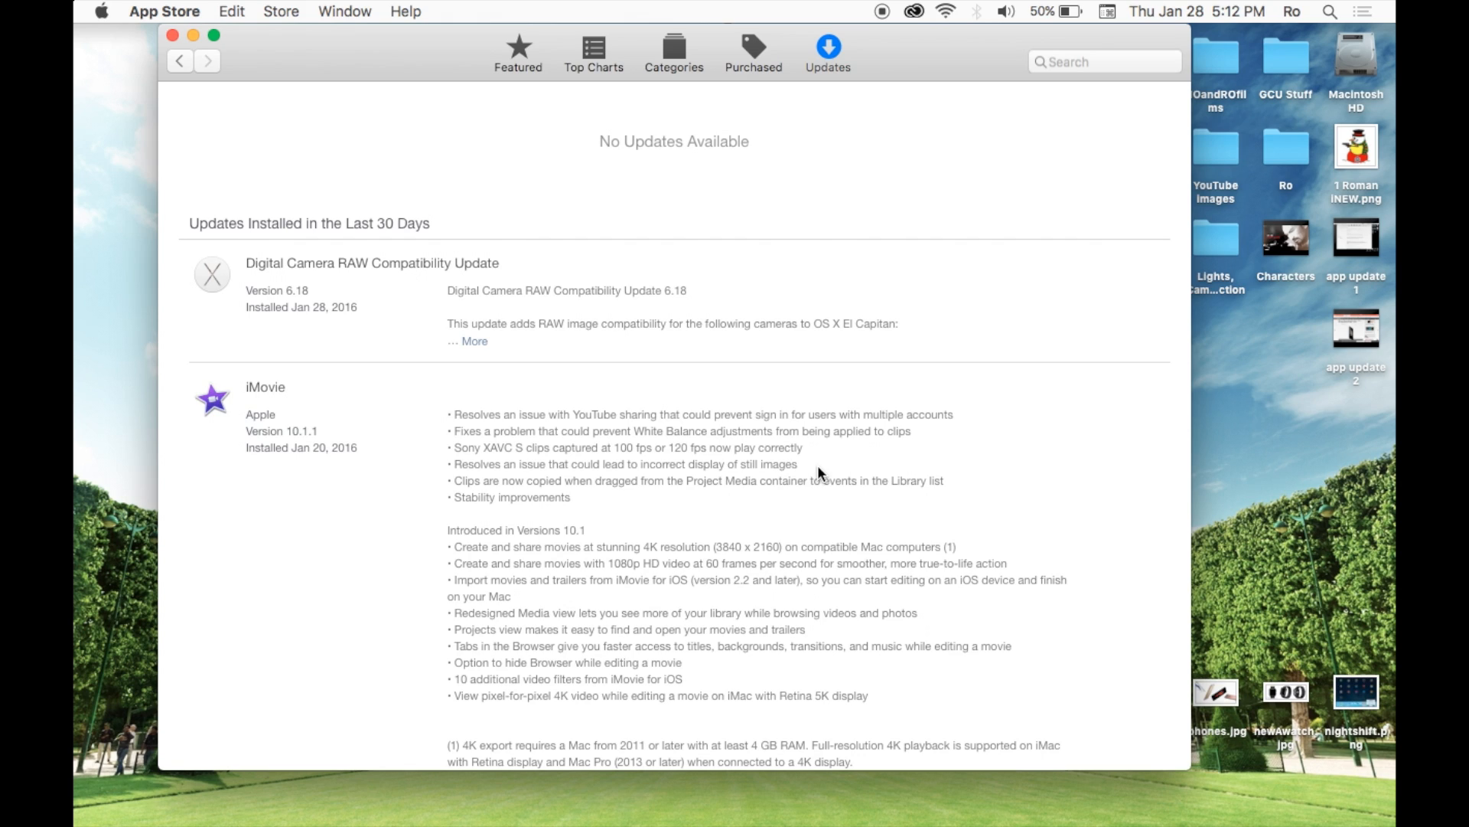
{"action": "mouse_move", "coordinate": [635, 485]}
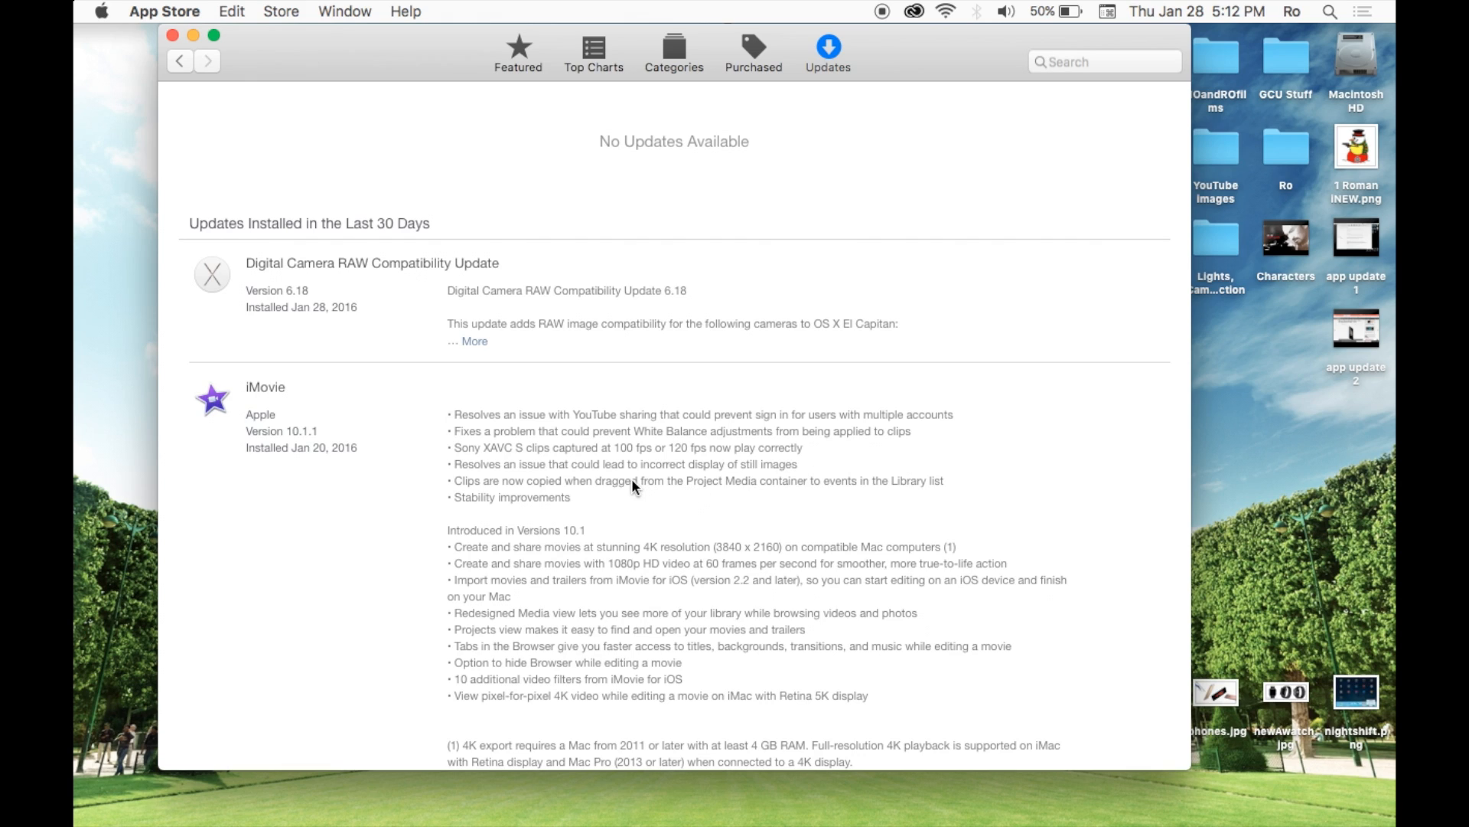
{"action": "mouse_move", "coordinate": [617, 493]}
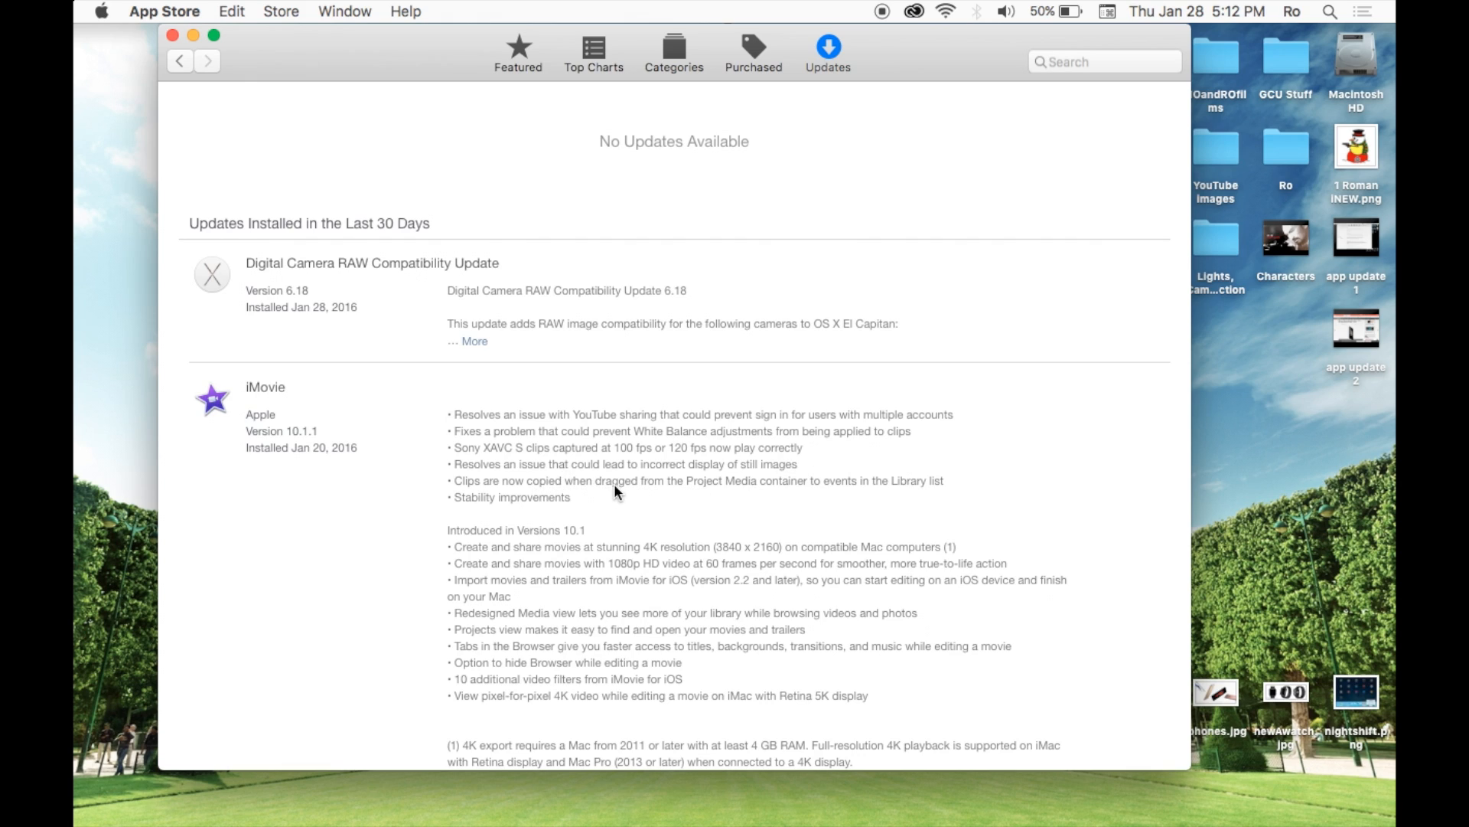
{"action": "mouse_move", "coordinate": [876, 491]}
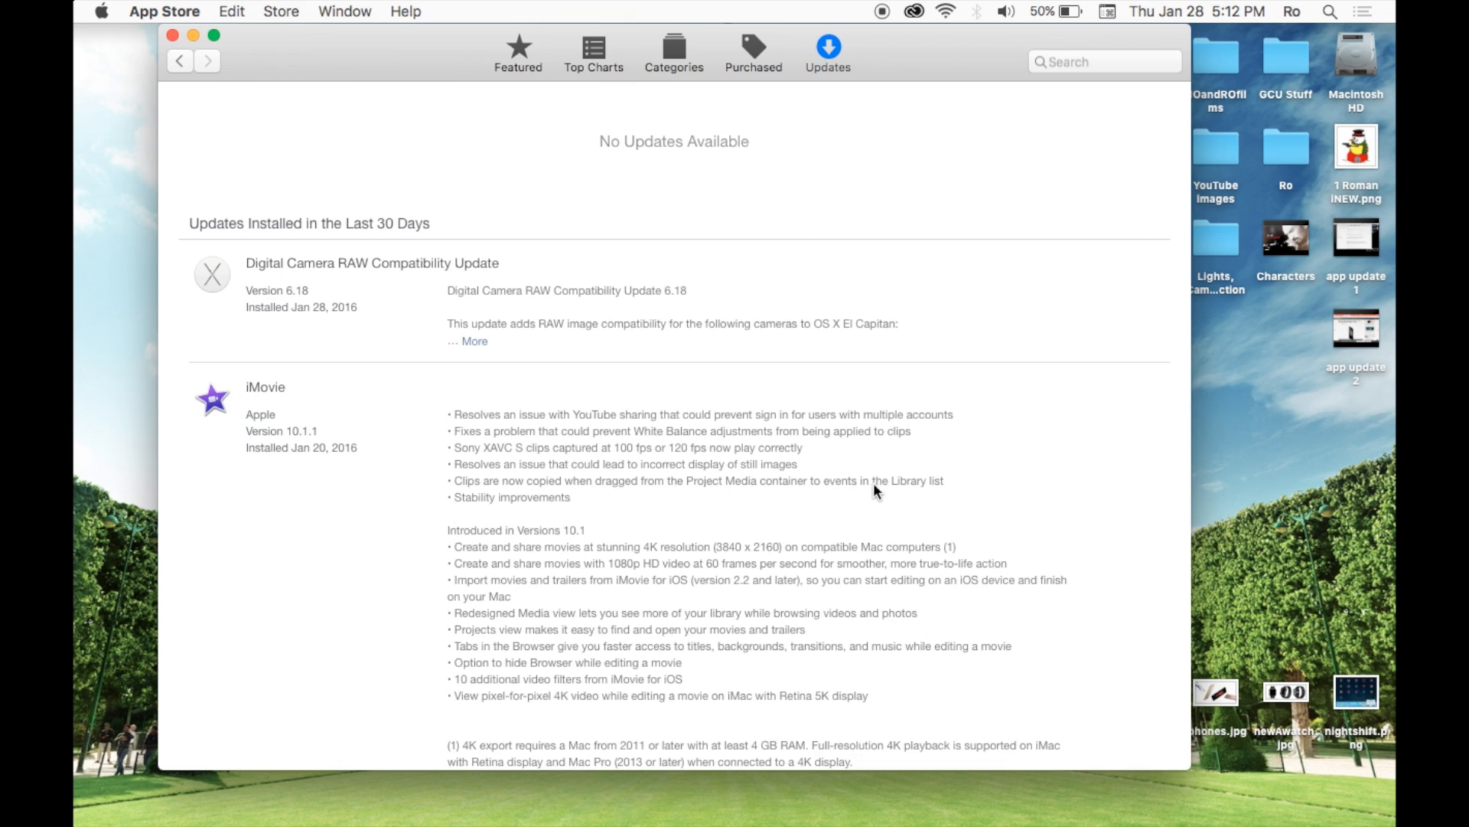
{"action": "mouse_move", "coordinate": [909, 476]}
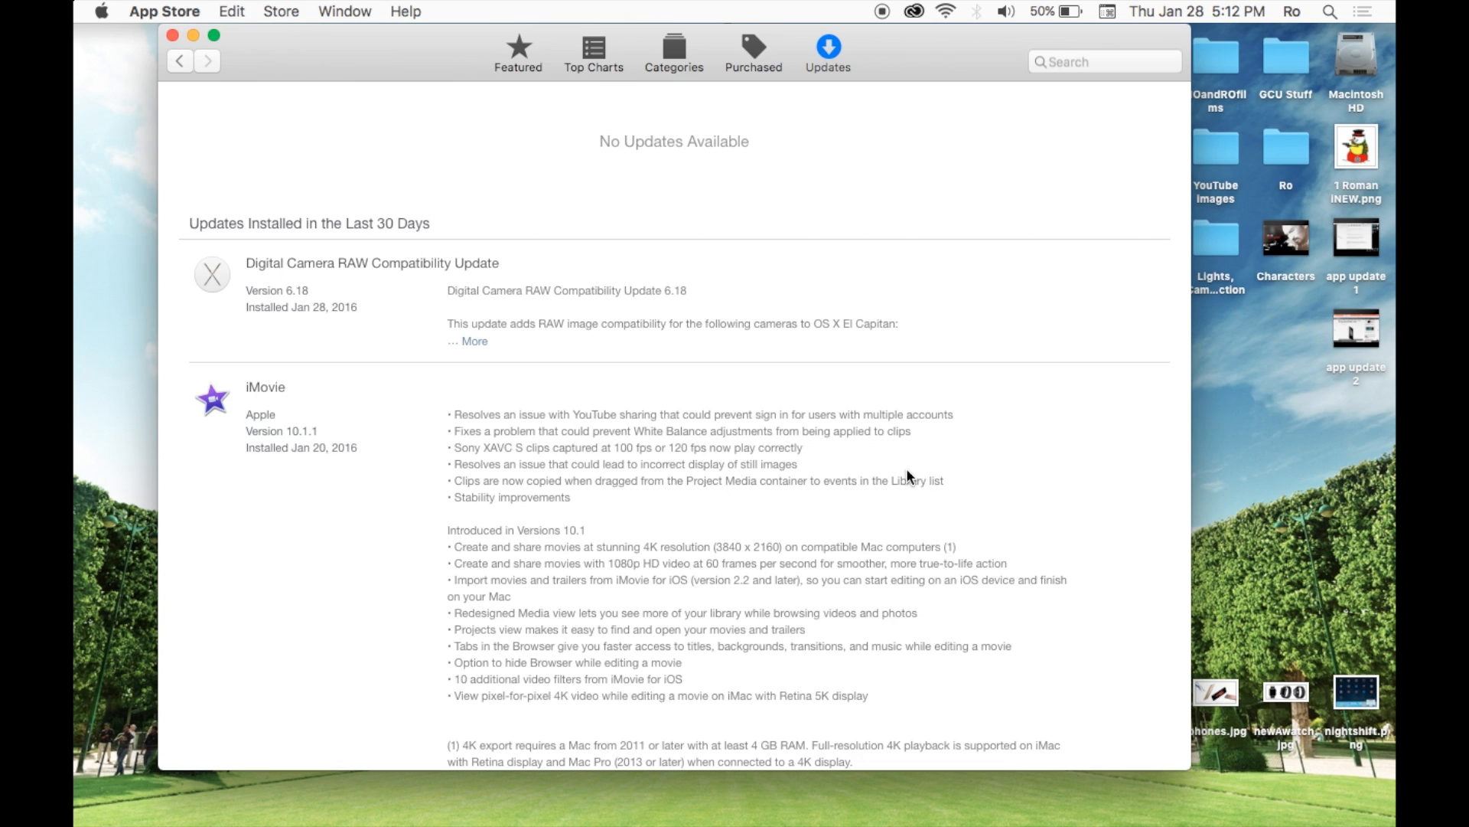
{"action": "mouse_move", "coordinate": [89, 194]}
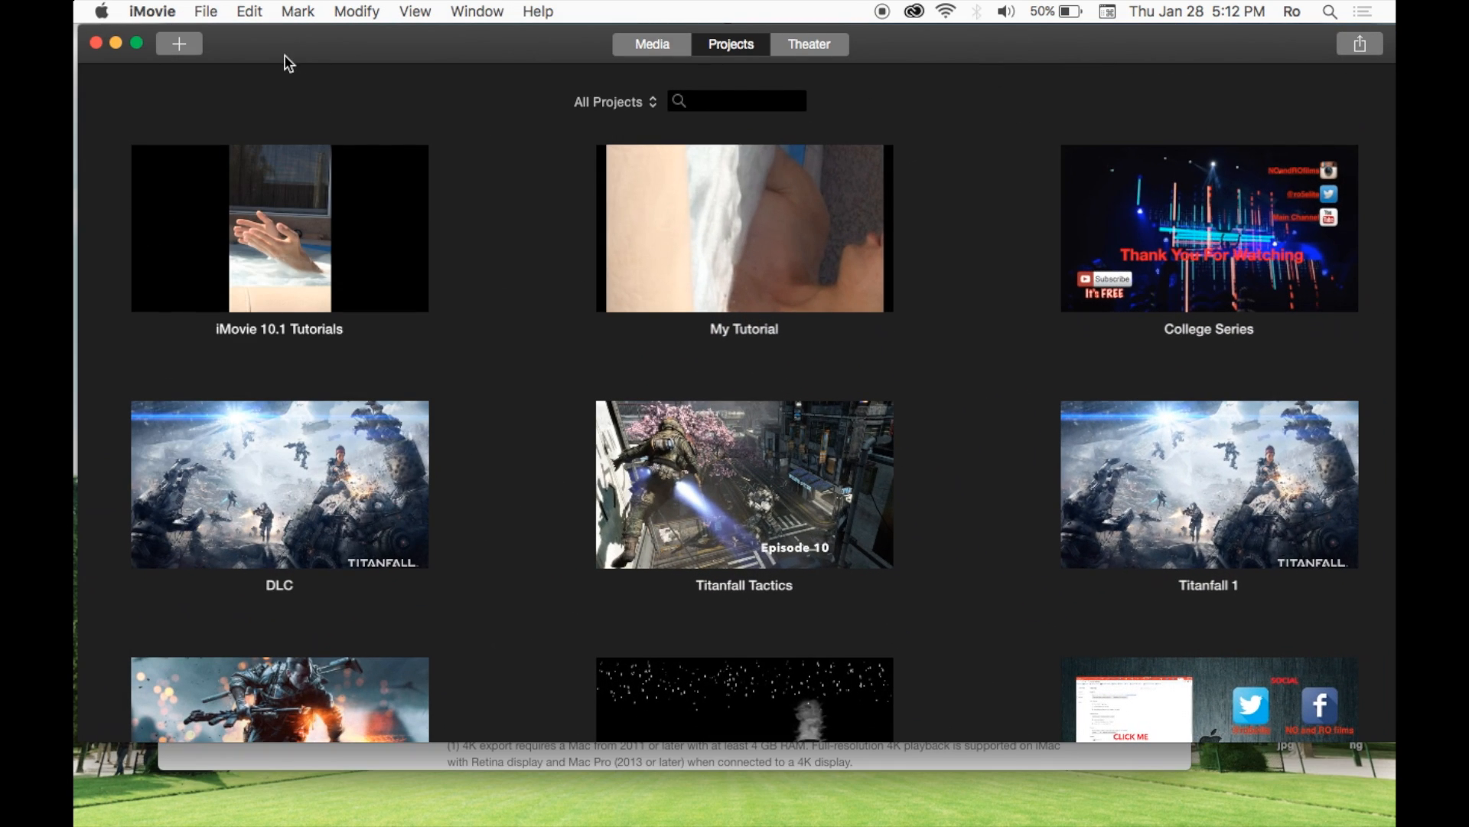
{"action": "left_click", "coordinate": [151, 11]}
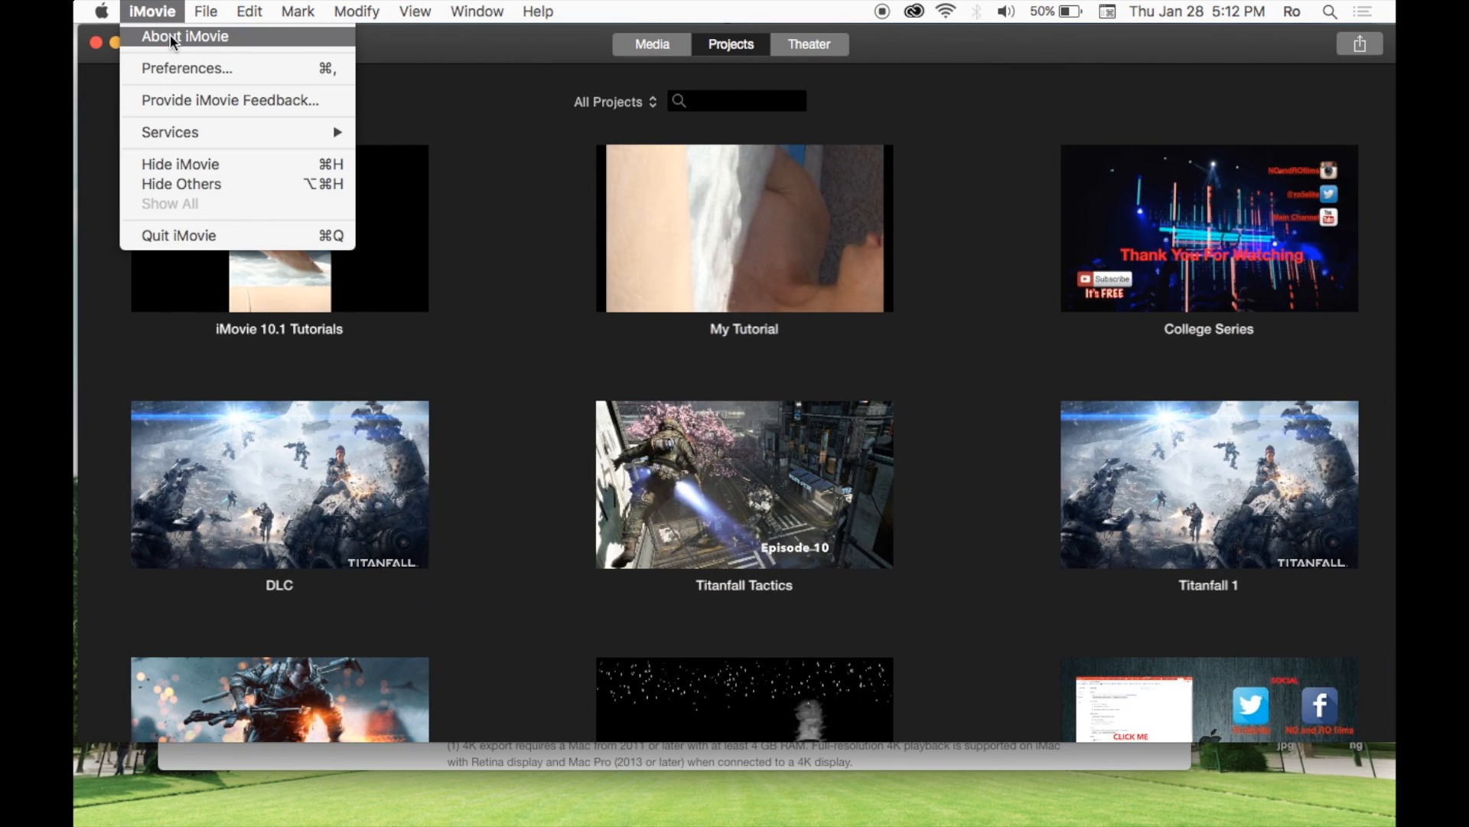
{"action": "left_click", "coordinate": [185, 35]}
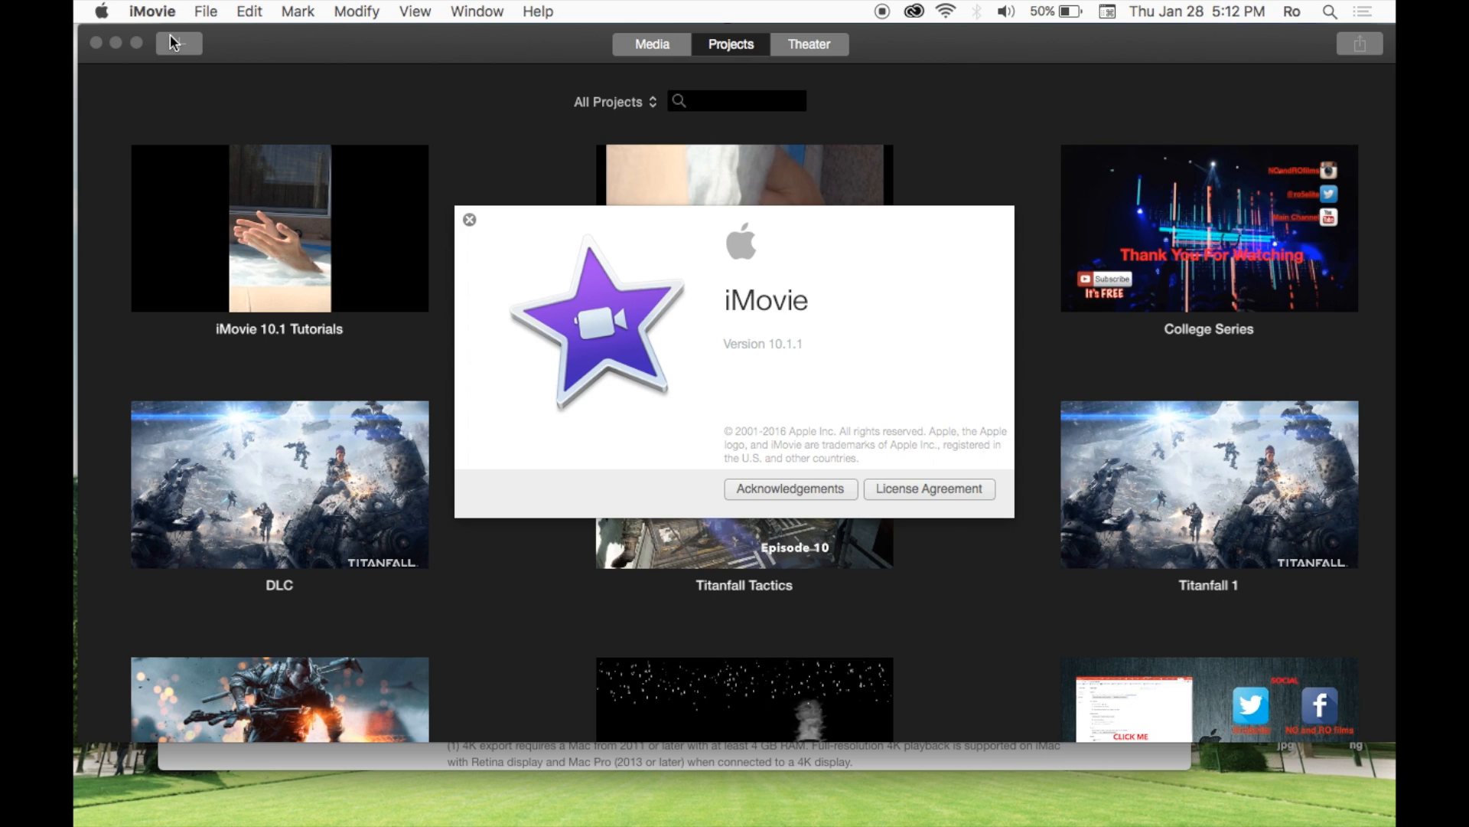
{"action": "mouse_move", "coordinate": [791, 358]}
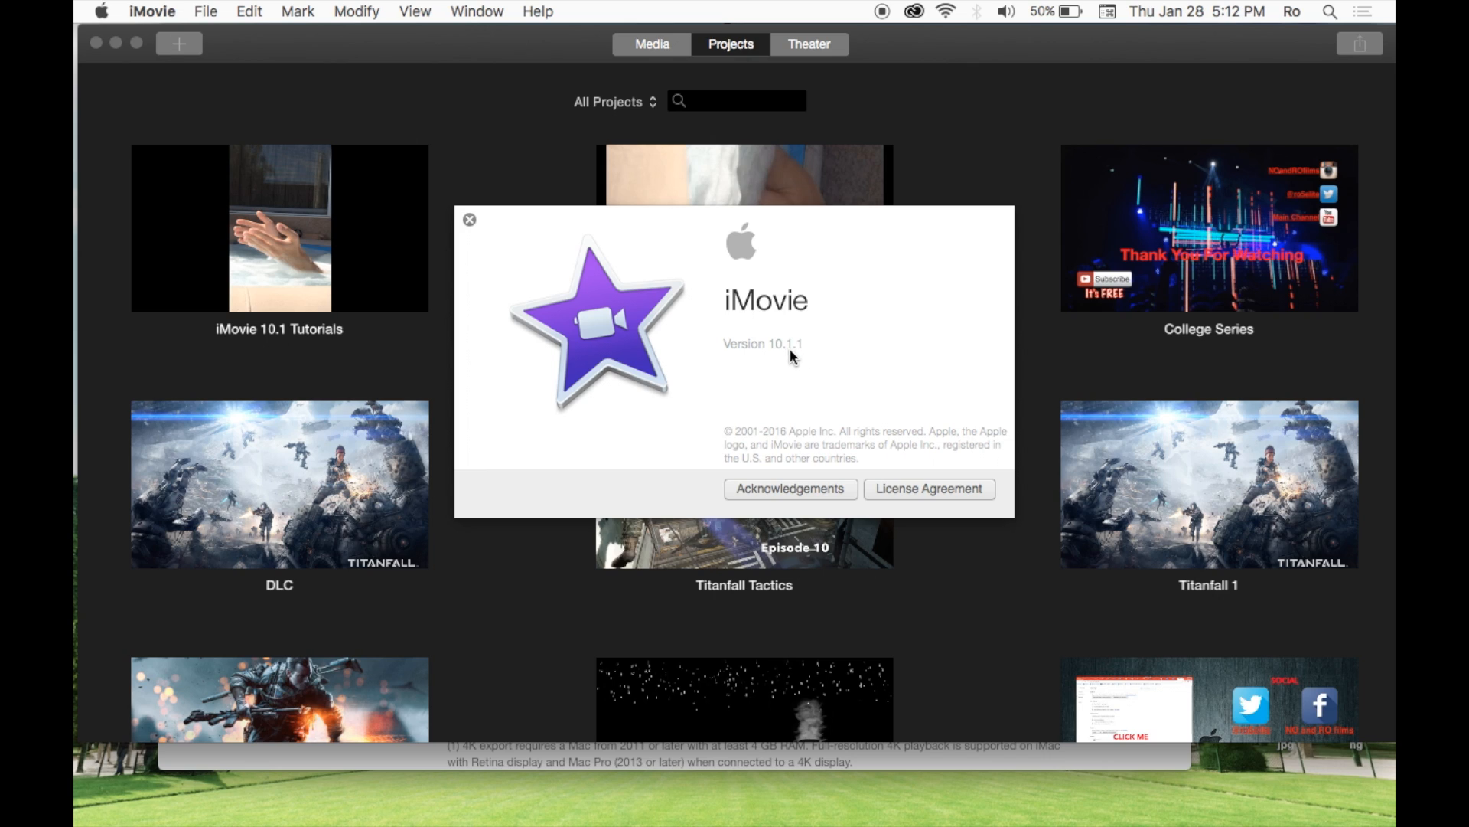
{"action": "mouse_move", "coordinate": [1035, 201]}
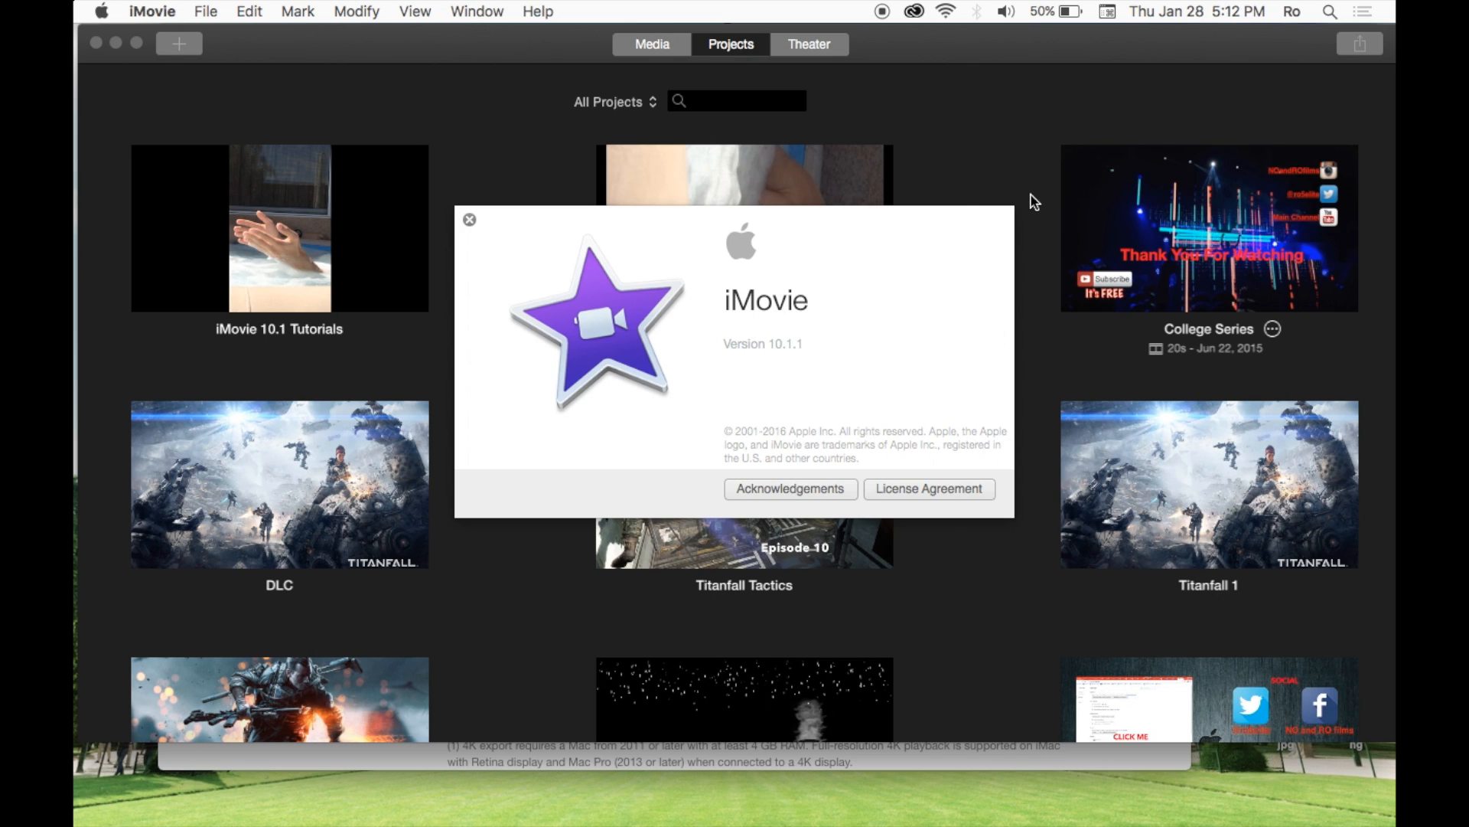
{"action": "left_click", "coordinate": [468, 219]}
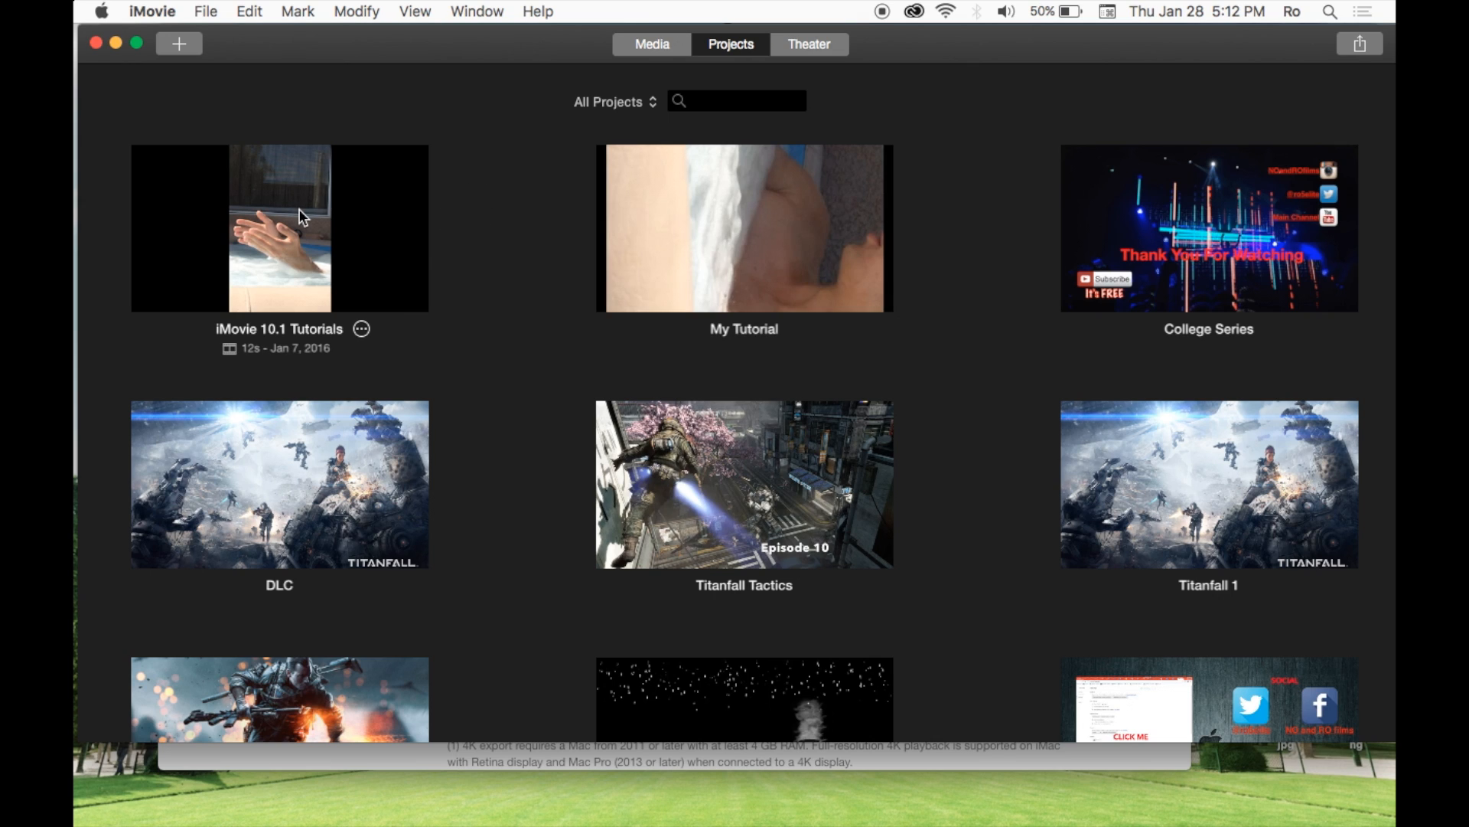
Open the iMovie 10.1 Tutorials project in the editor from the Projects browser
{"action": "double_click", "coordinate": [279, 227]}
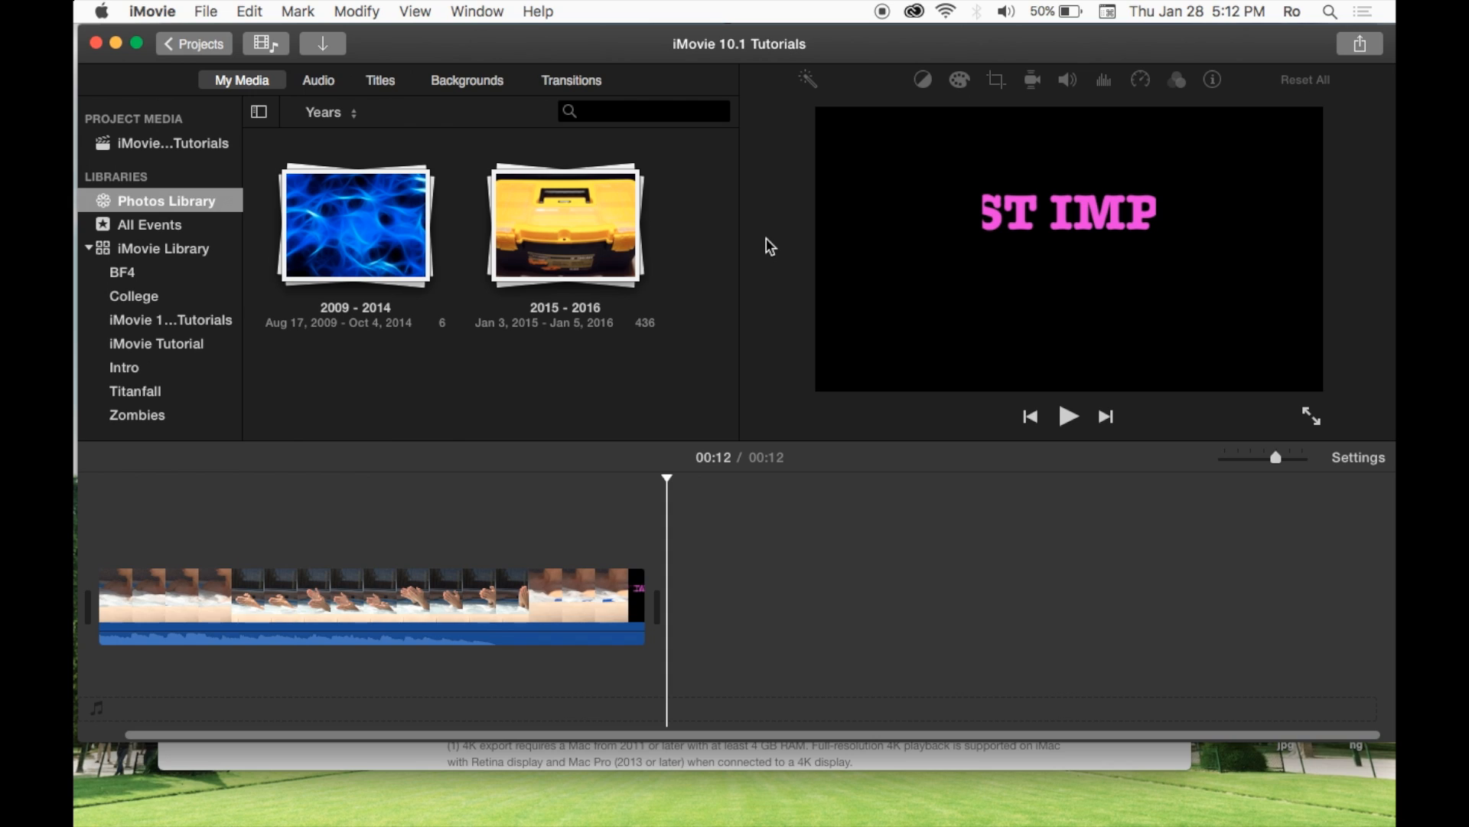
{"action": "mouse_move", "coordinate": [972, 283]}
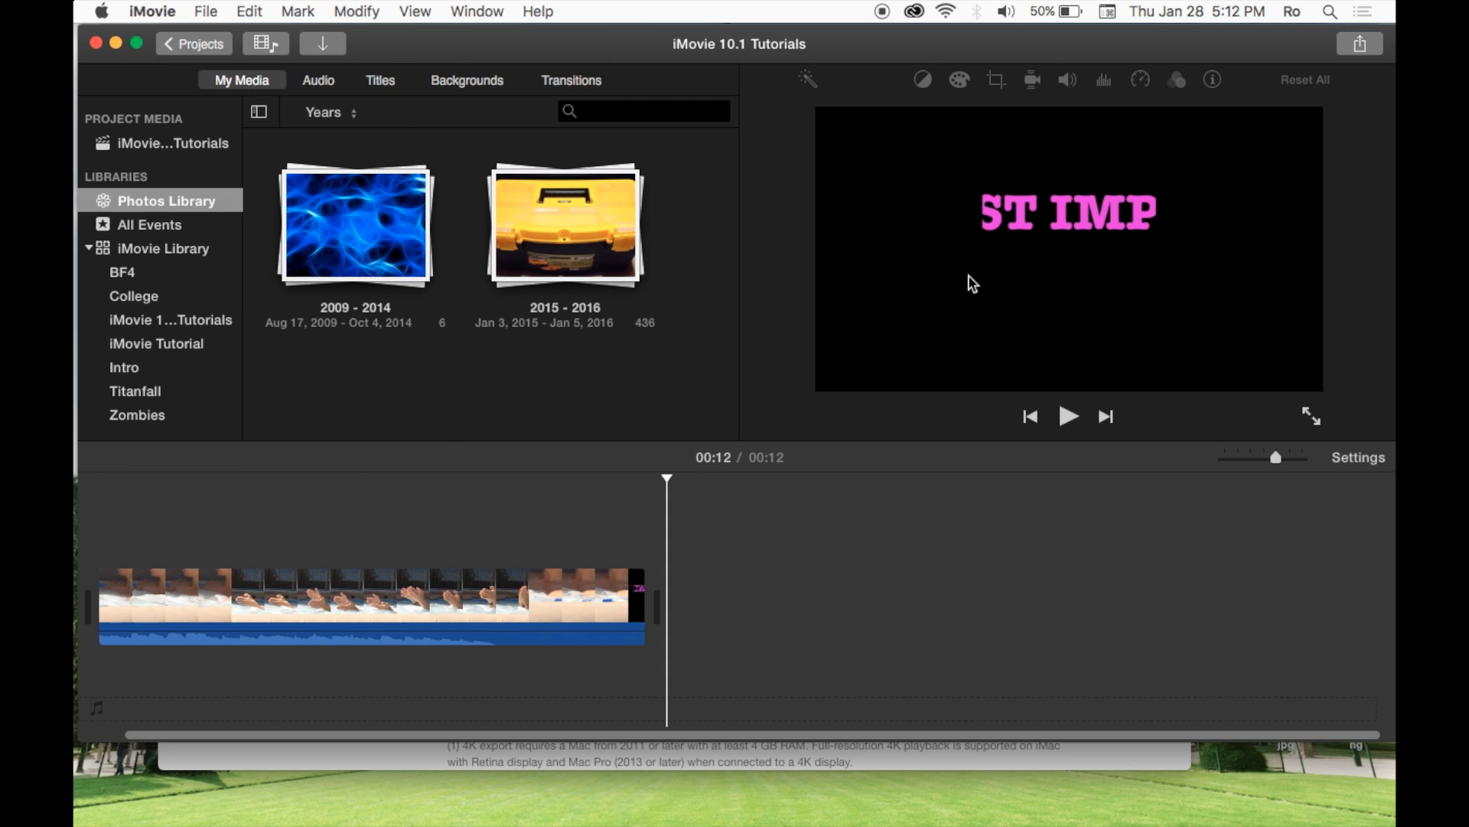
{"action": "mouse_move", "coordinate": [1366, 53]}
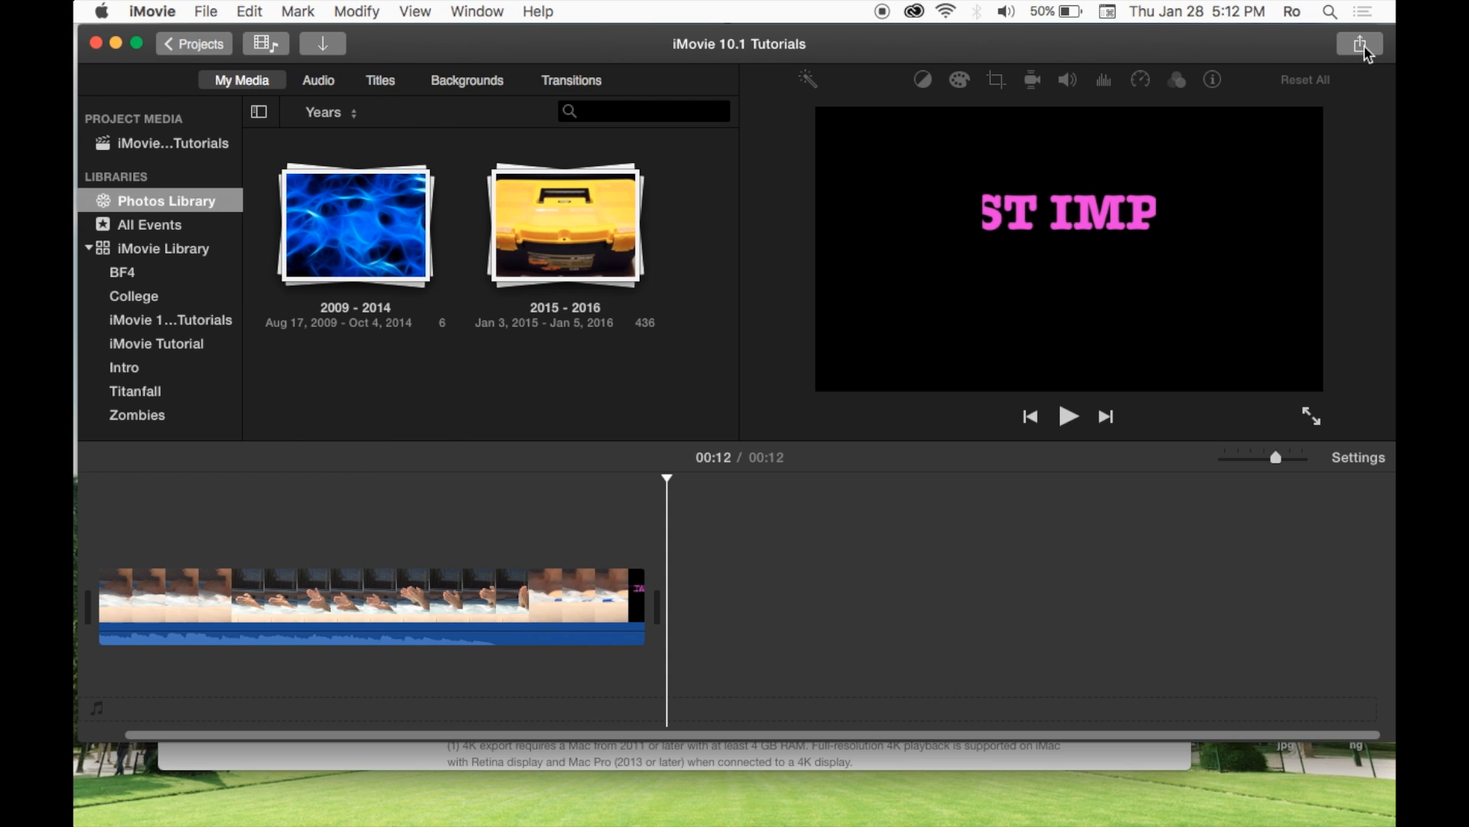
{"action": "mouse_move", "coordinate": [1358, 44]}
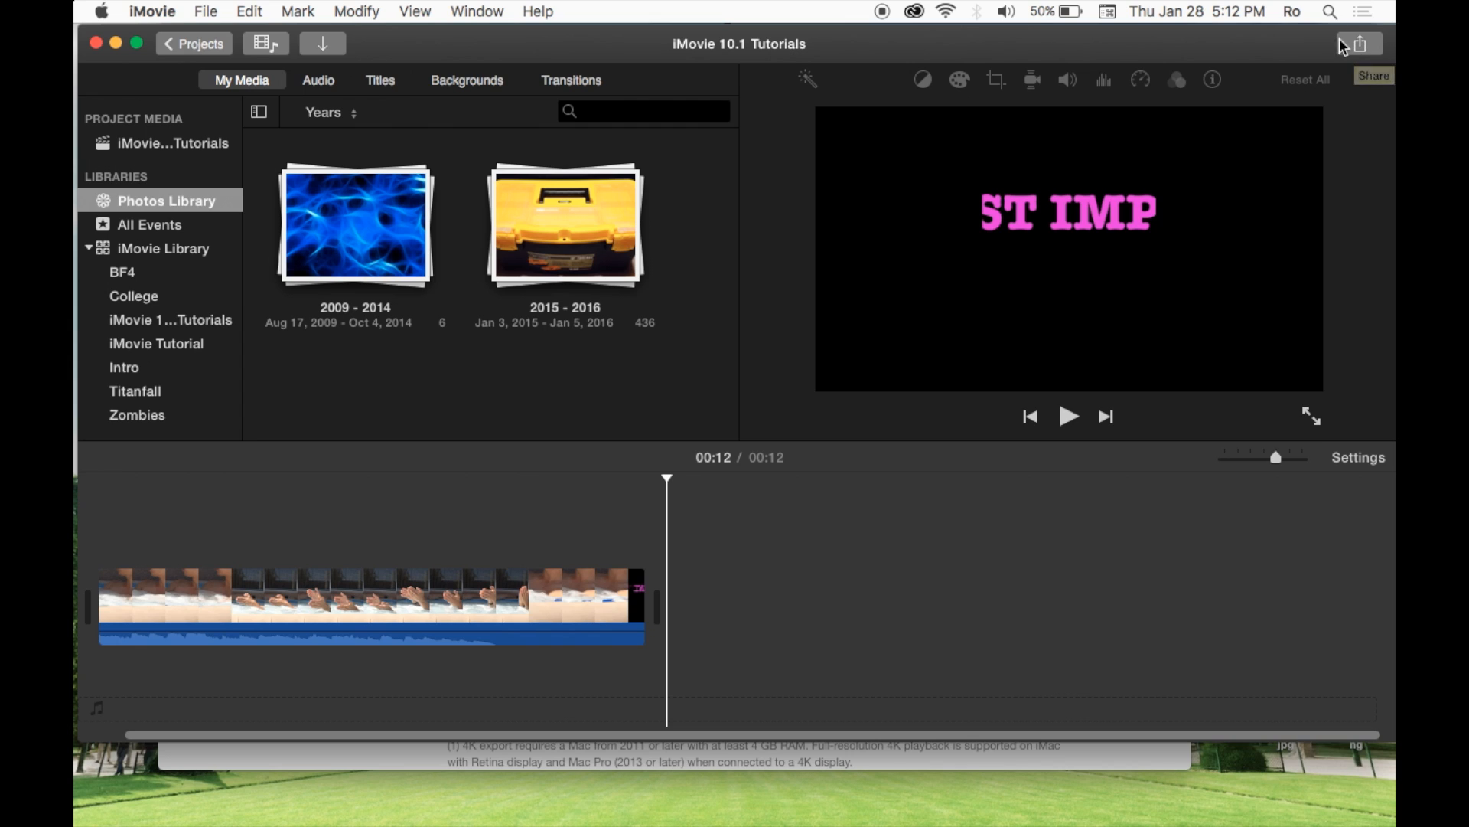
{"action": "mouse_move", "coordinate": [732, 322]}
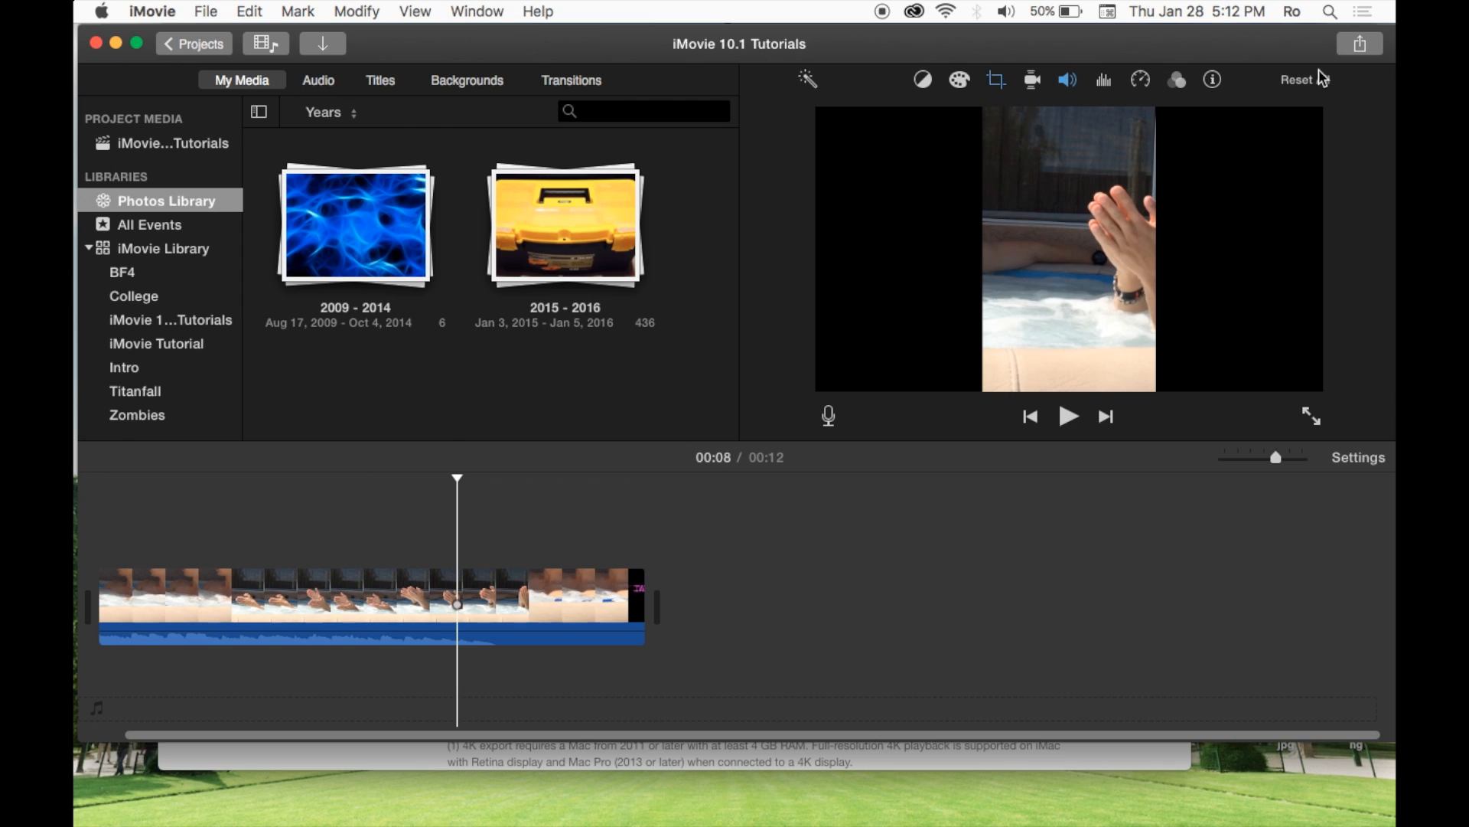
Choose YouTube as the share destination, bringing up the sharing sheet for movie 'test'
{"action": "left_click", "coordinate": [1359, 42]}
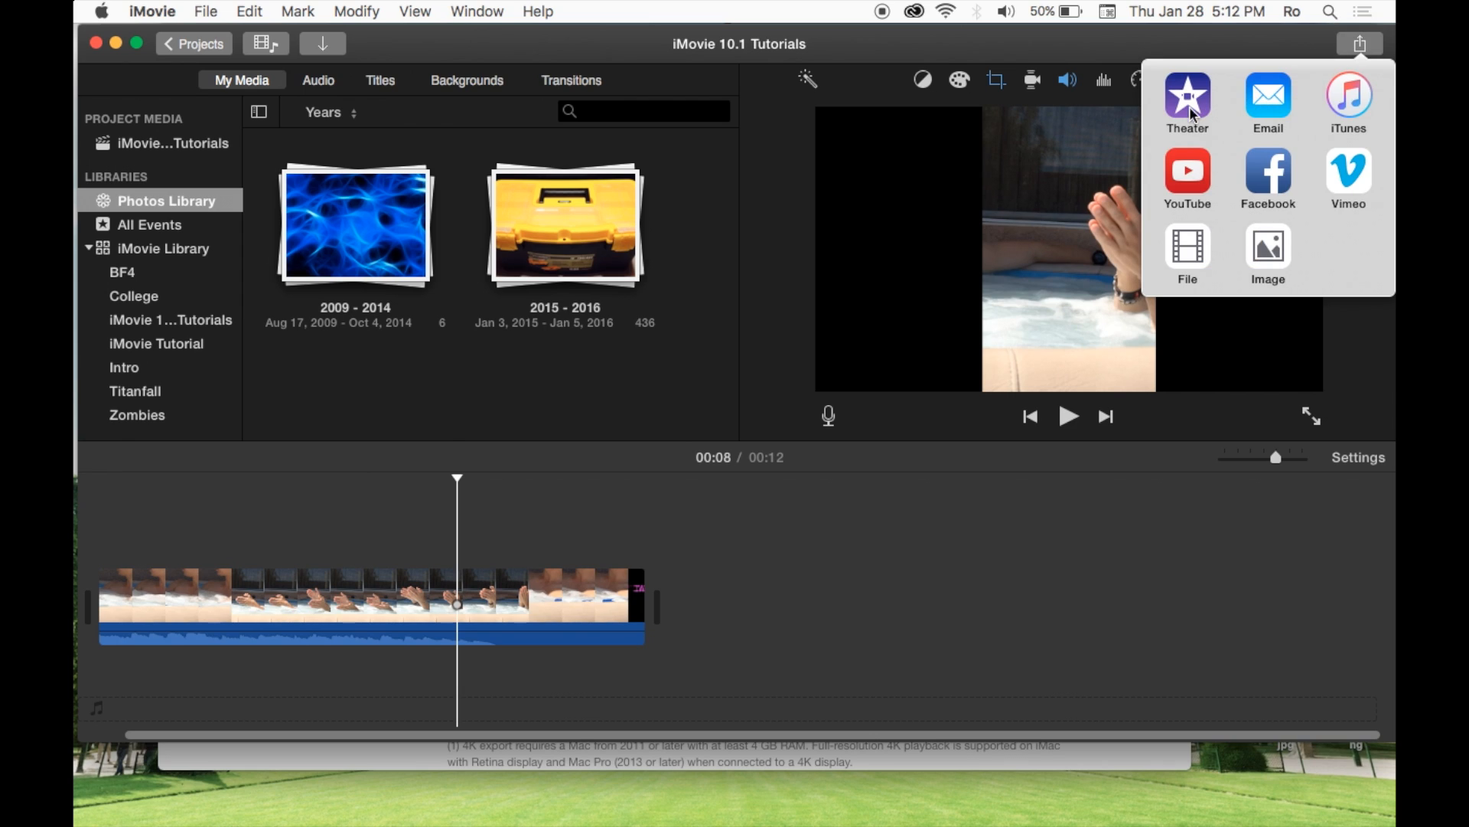
{"action": "mouse_move", "coordinate": [1197, 174]}
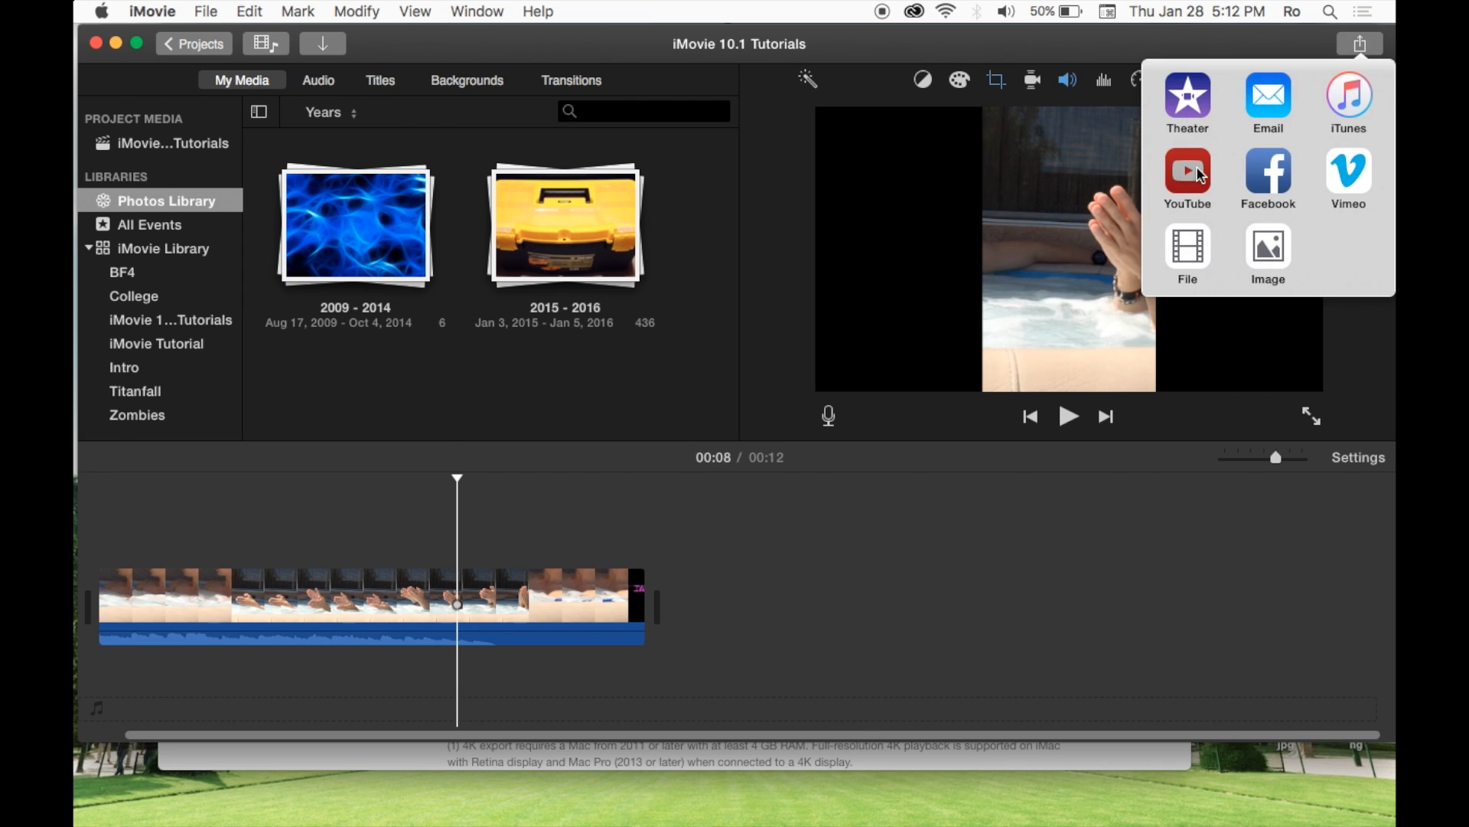
{"action": "left_click", "coordinate": [1188, 173]}
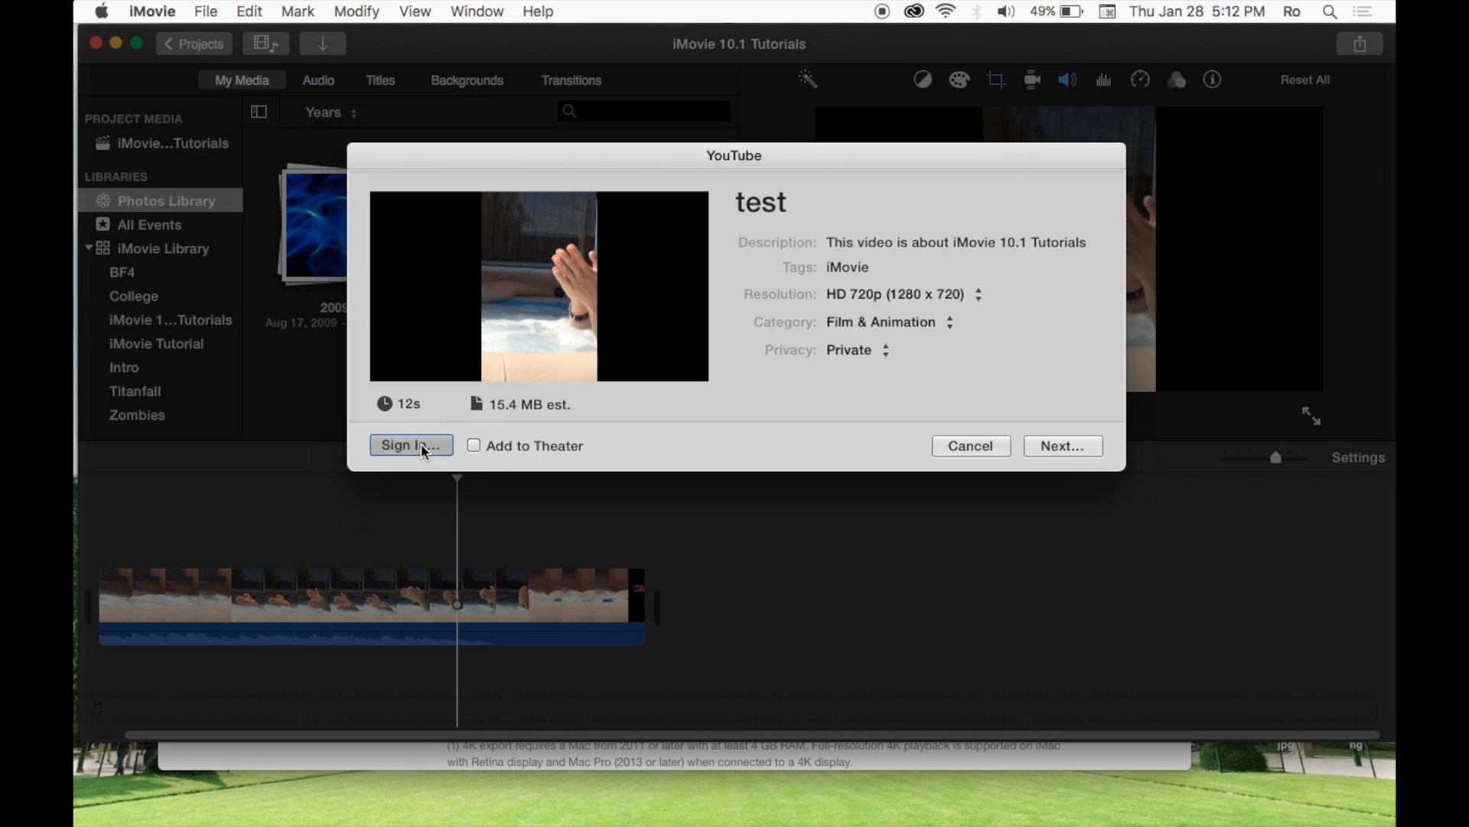
Start the YouTube sign-in, cancel the Google sign-in page, then cancel the YouTube share
{"action": "left_click", "coordinate": [410, 445]}
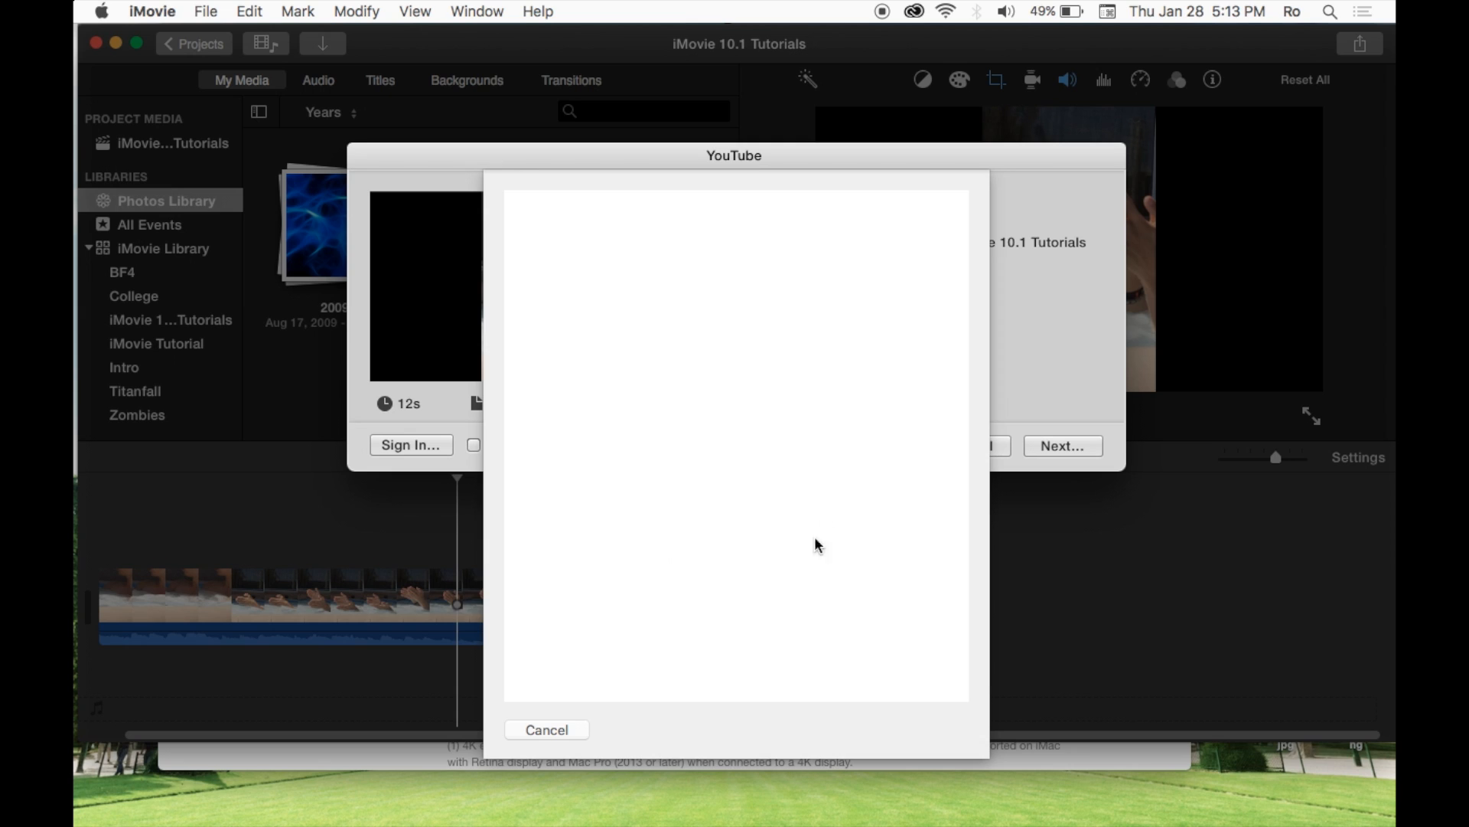
{"action": "mouse_move", "coordinate": [840, 506]}
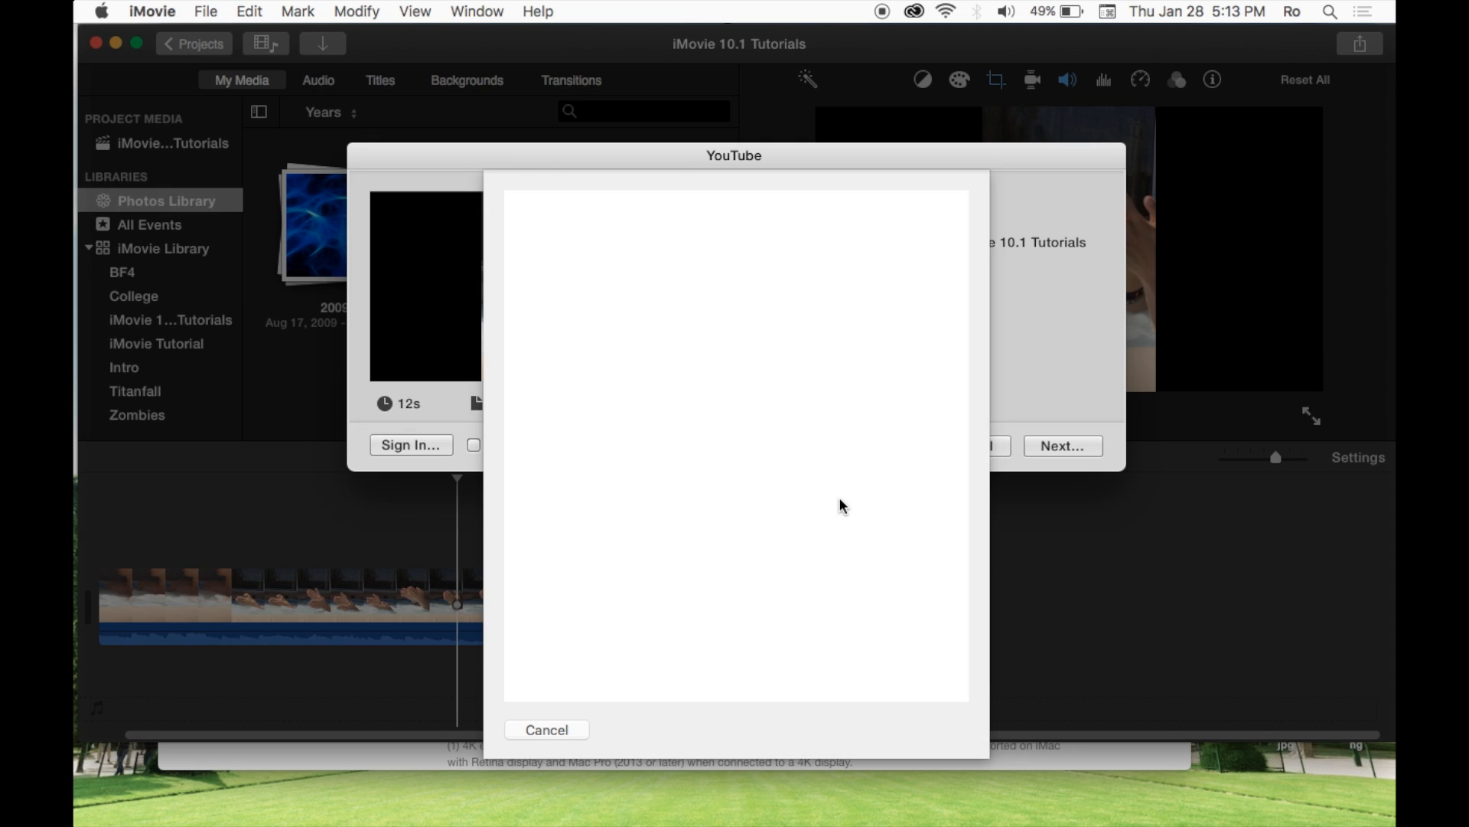
{"action": "mouse_move", "coordinate": [813, 330]}
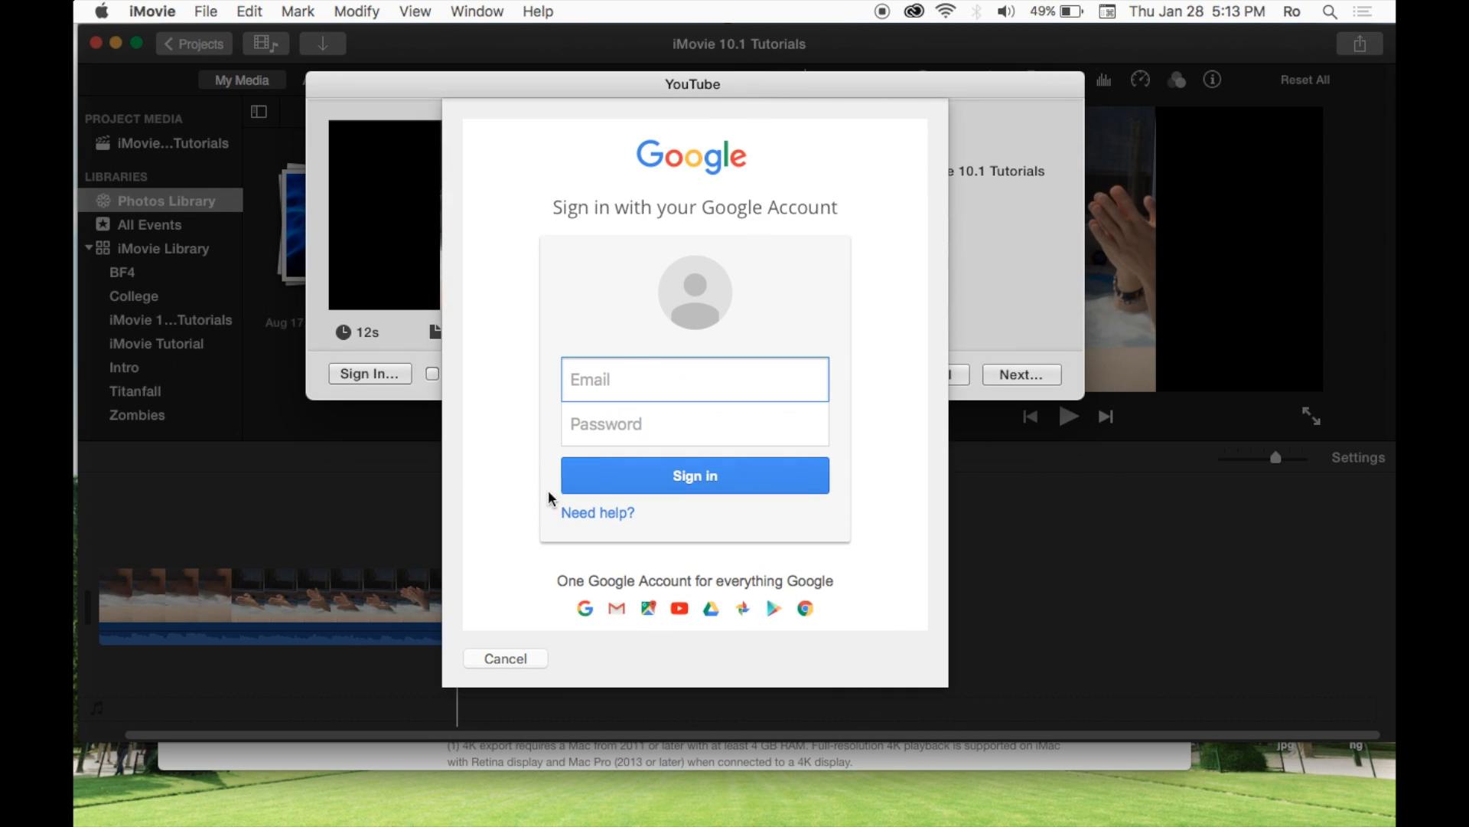
{"action": "left_click", "coordinate": [503, 659]}
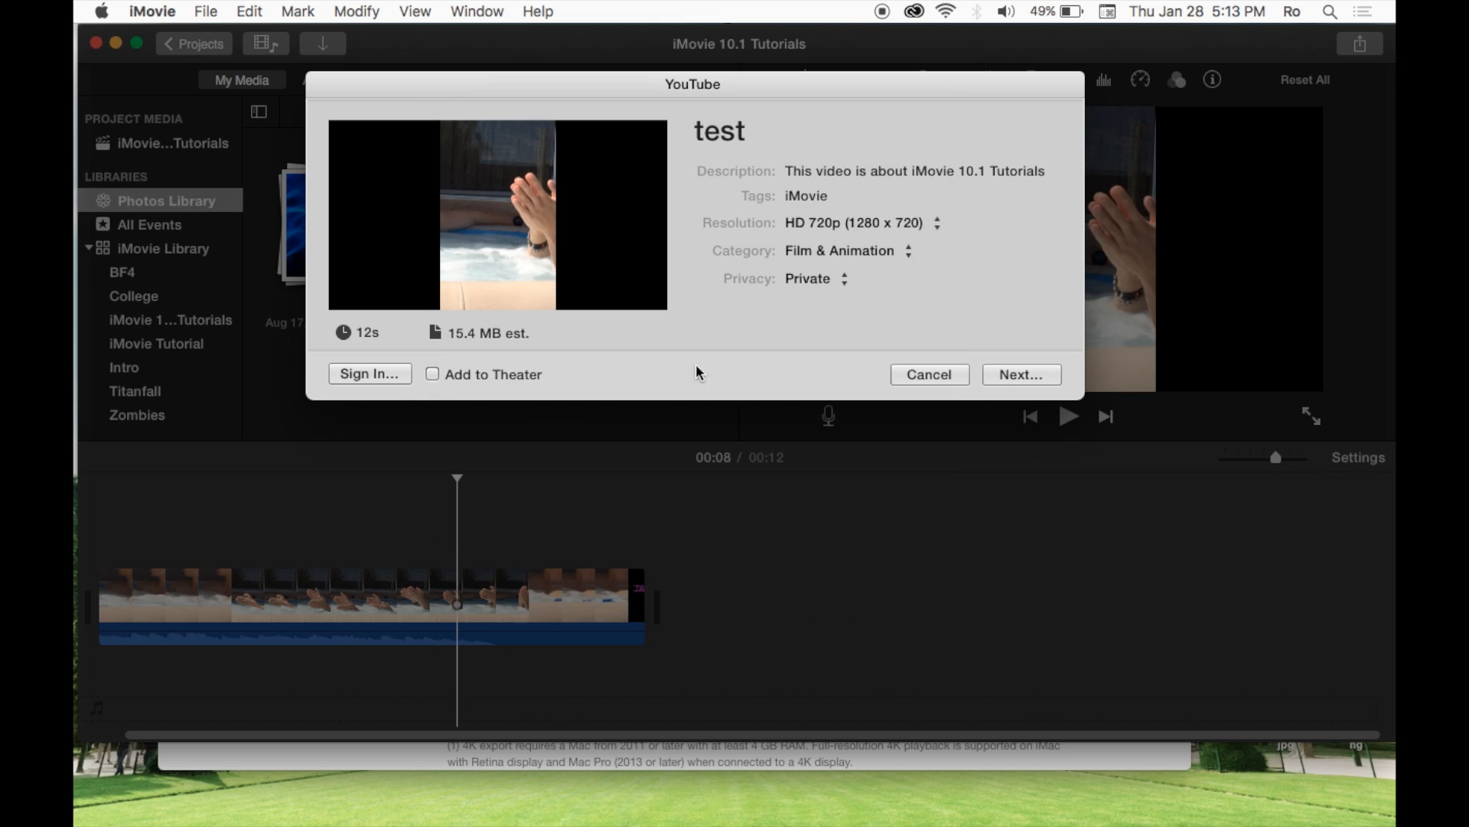
{"action": "left_click", "coordinate": [928, 374]}
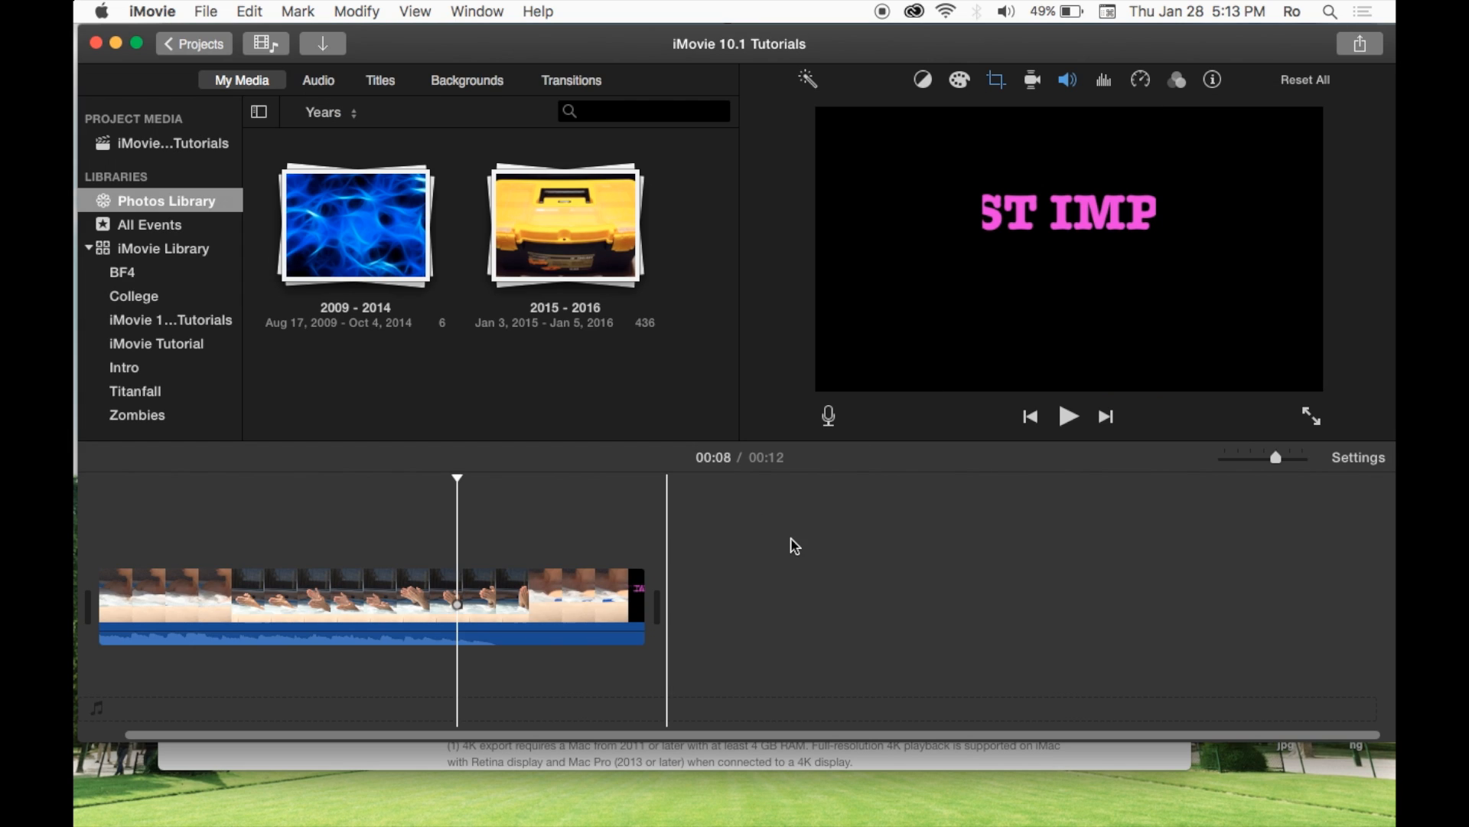